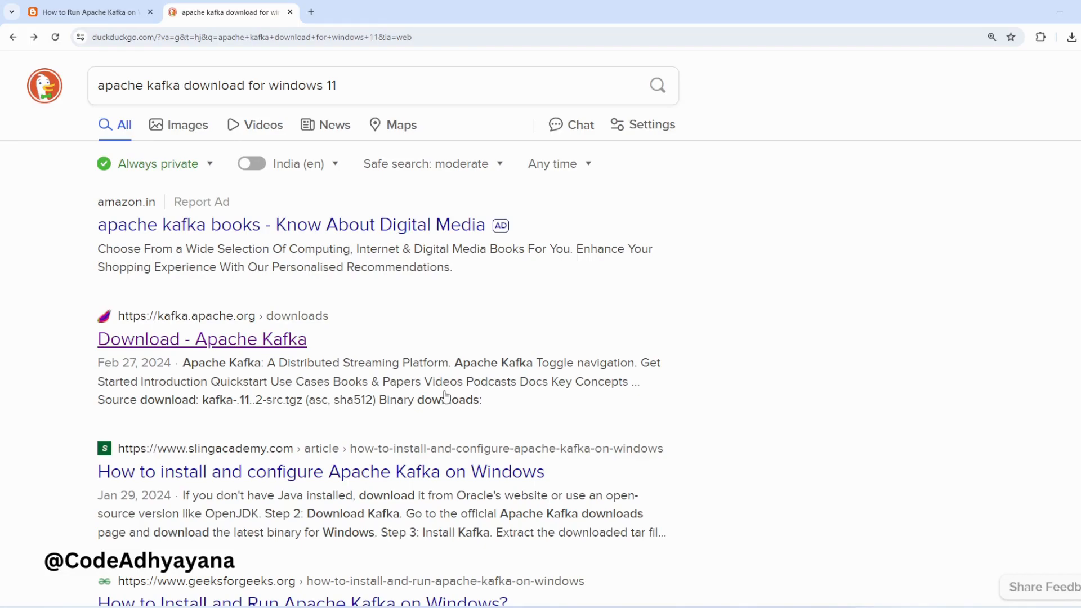
Step: Reach the kafka_2.13-3.7.0.tgz mirror page via the downloads page and Quickstart Step 1
{"action": "left_click", "coordinate": [276, 84]}
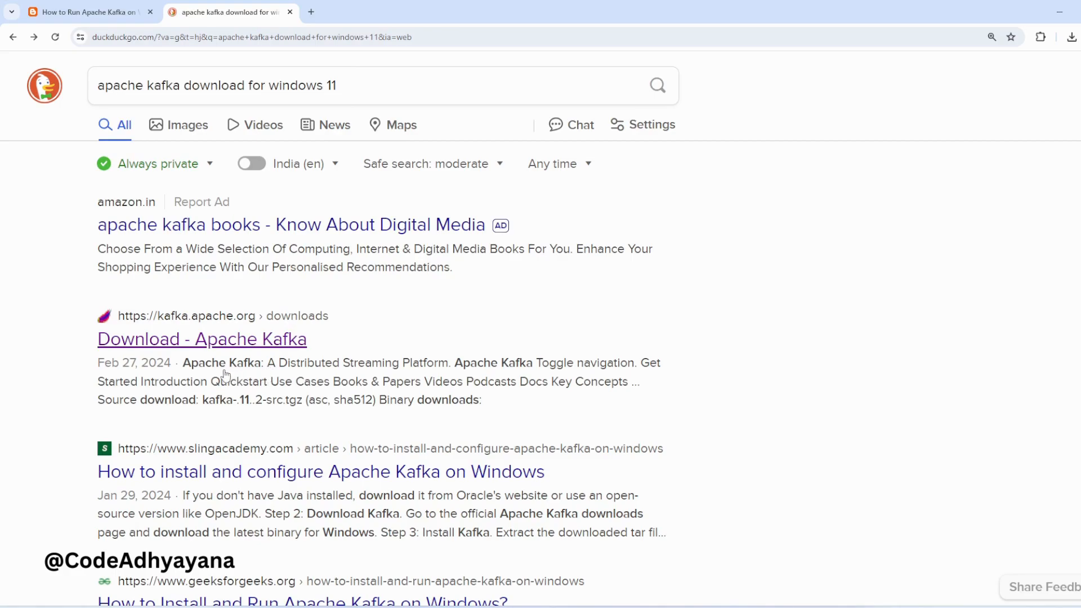
{"action": "mouse_move", "coordinate": [175, 329]}
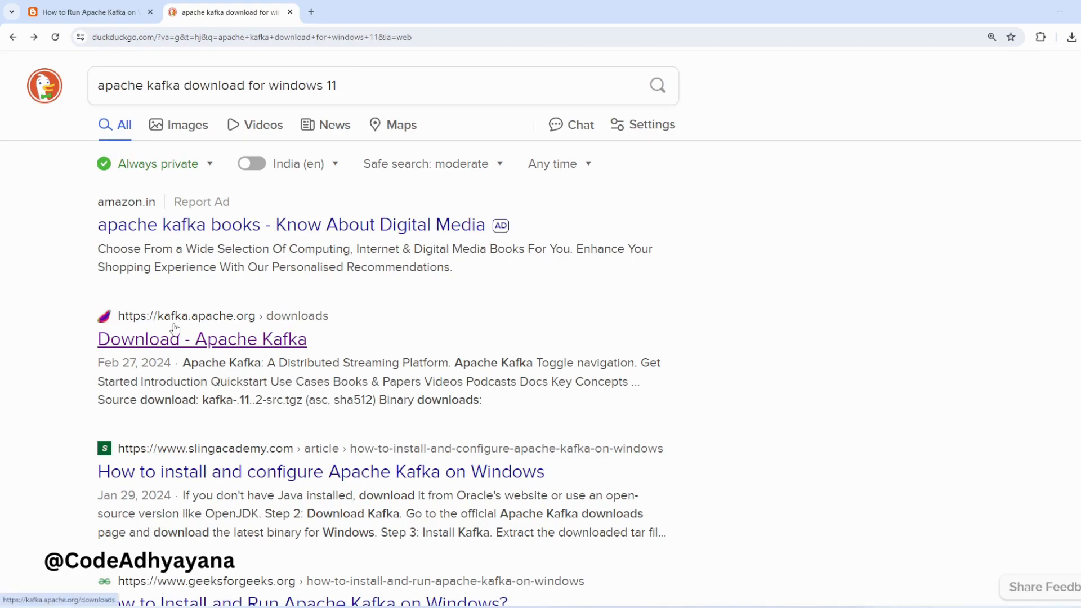
{"action": "mouse_move", "coordinate": [214, 327]}
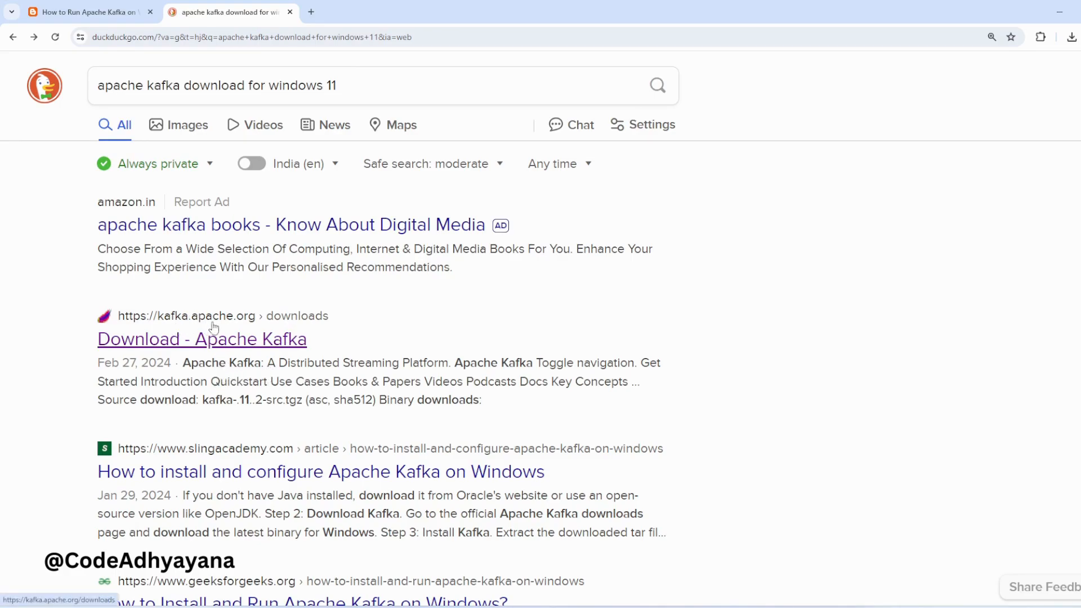
{"action": "mouse_move", "coordinate": [170, 350]}
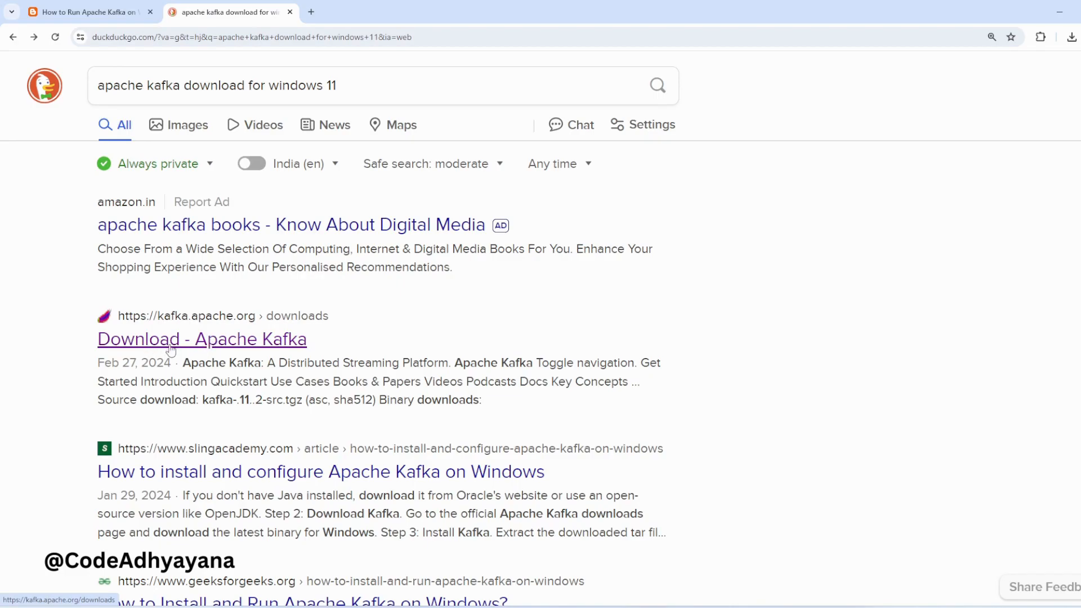
{"action": "left_click", "coordinate": [202, 339]}
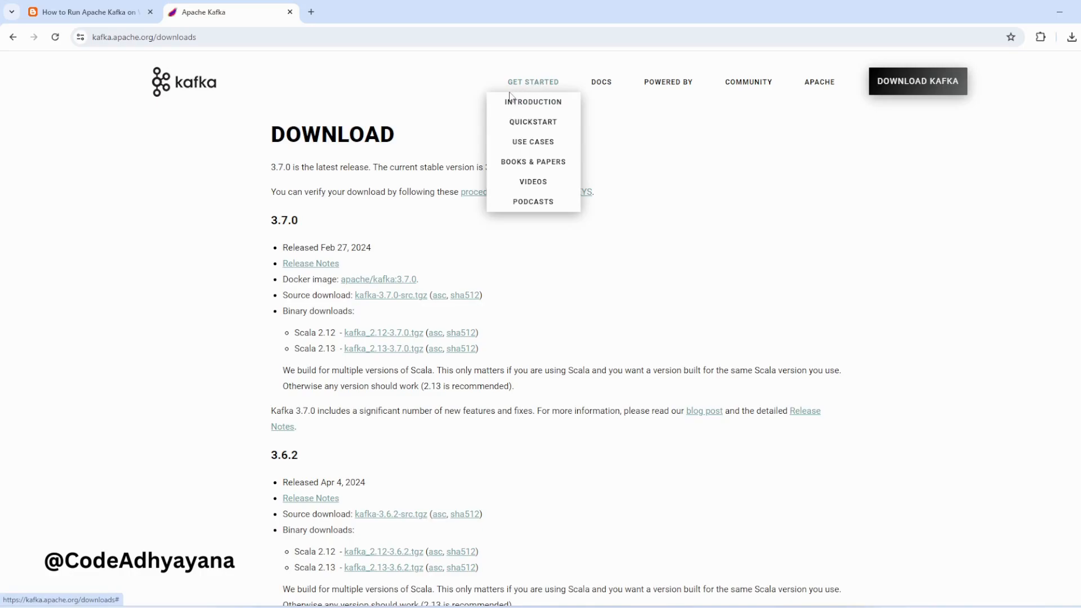
{"action": "mouse_move", "coordinate": [533, 122]}
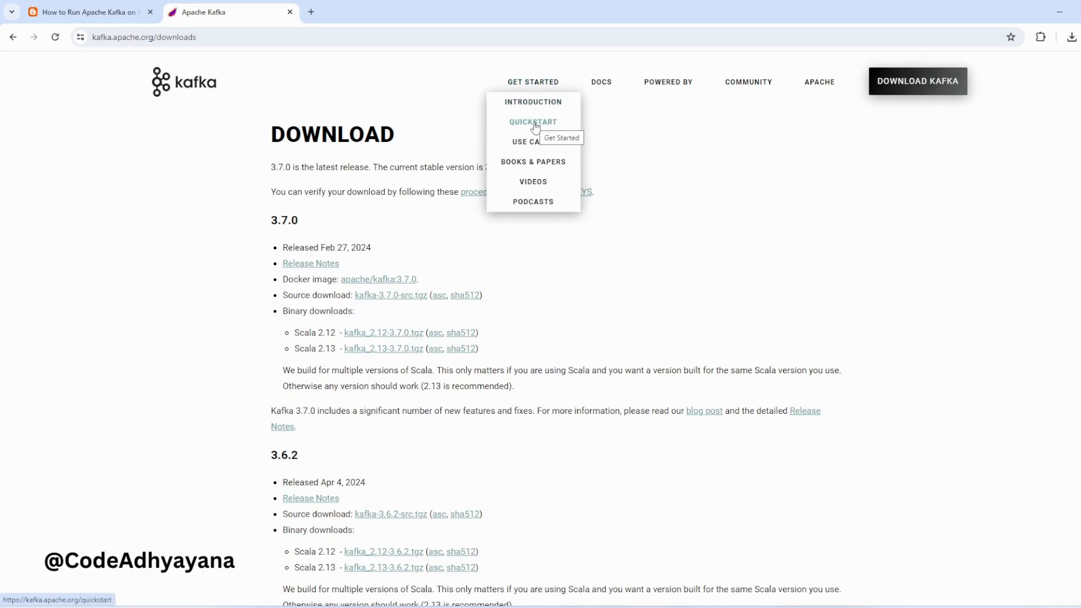
{"action": "left_click", "coordinate": [533, 122]}
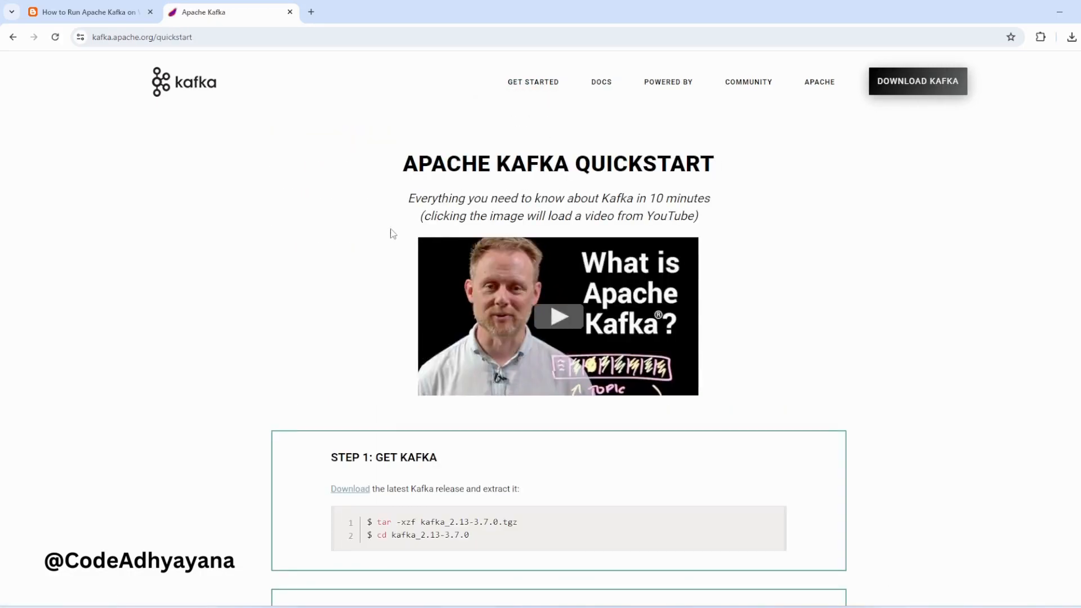
{"action": "scroll", "scroll_direction": "down", "scroll_amount": 3}
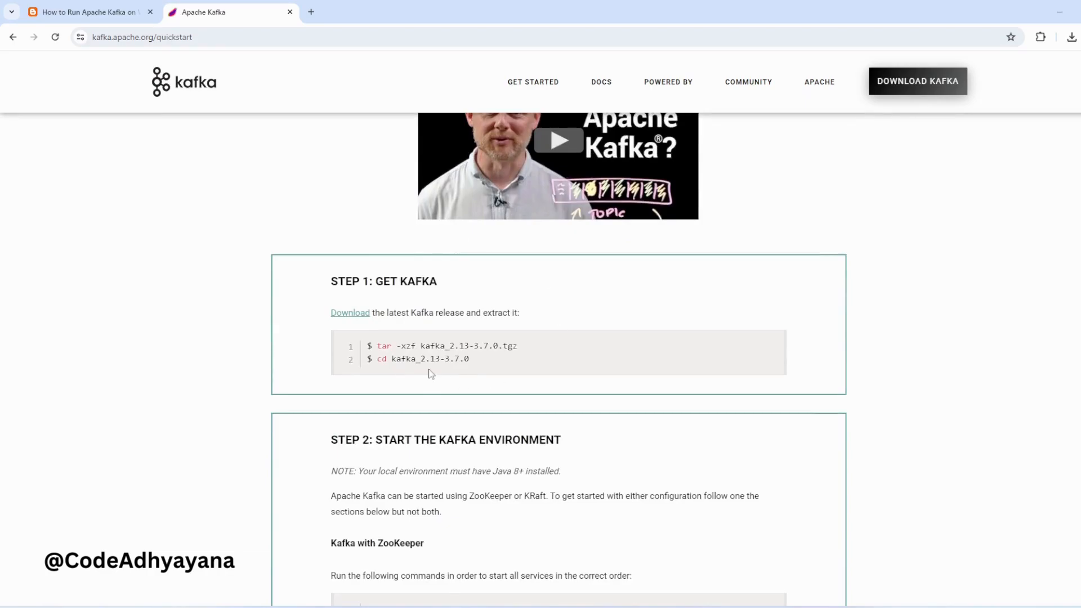
{"action": "scroll", "scroll_direction": "down", "scroll_amount": 3}
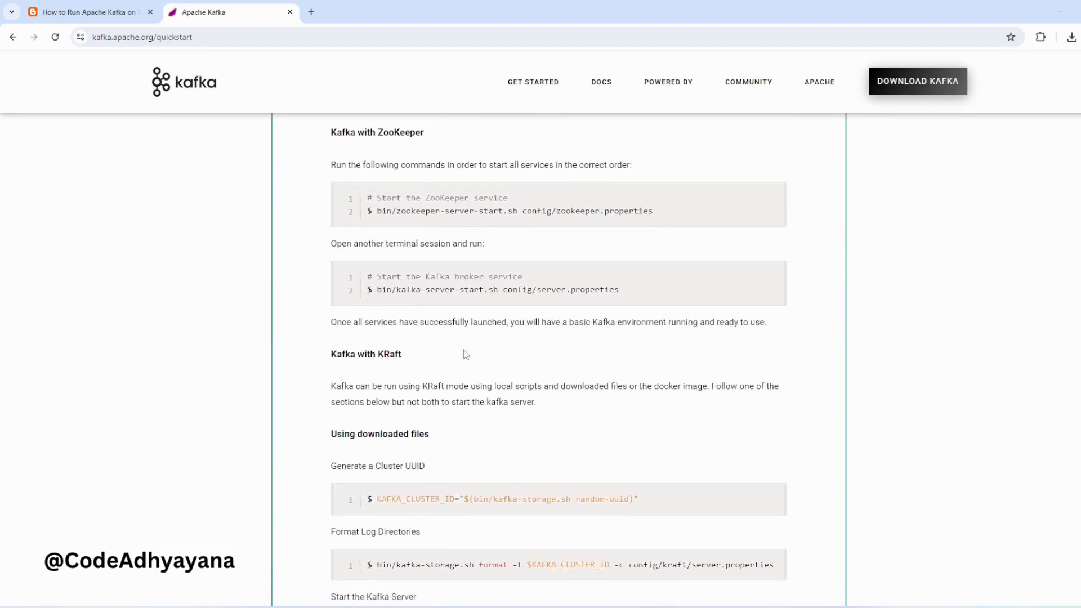
{"action": "scroll", "scroll_direction": "up", "scroll_amount": 3}
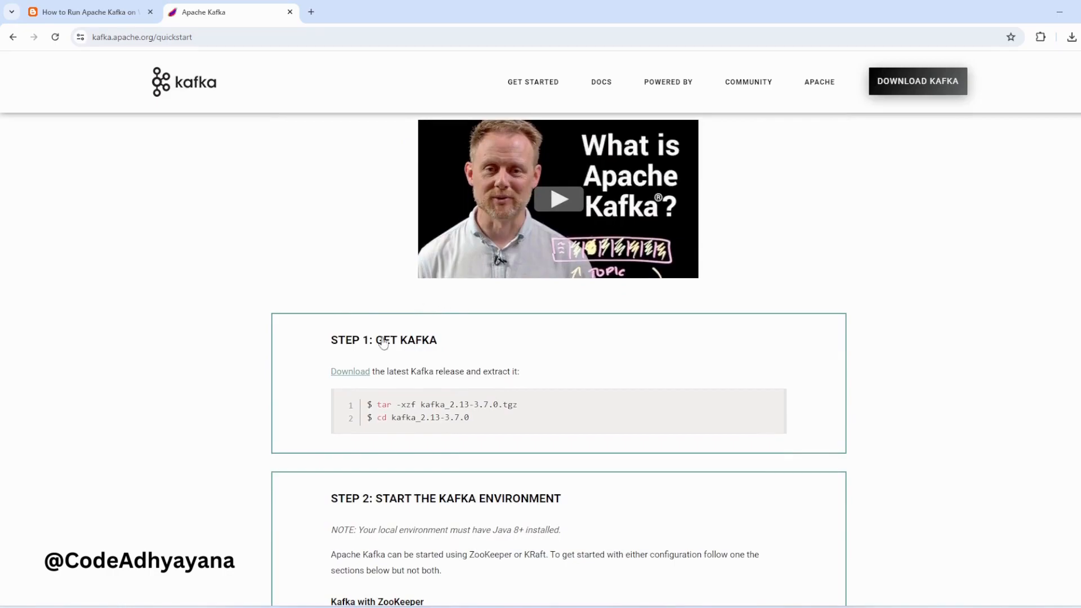
{"action": "left_click", "coordinate": [349, 371]}
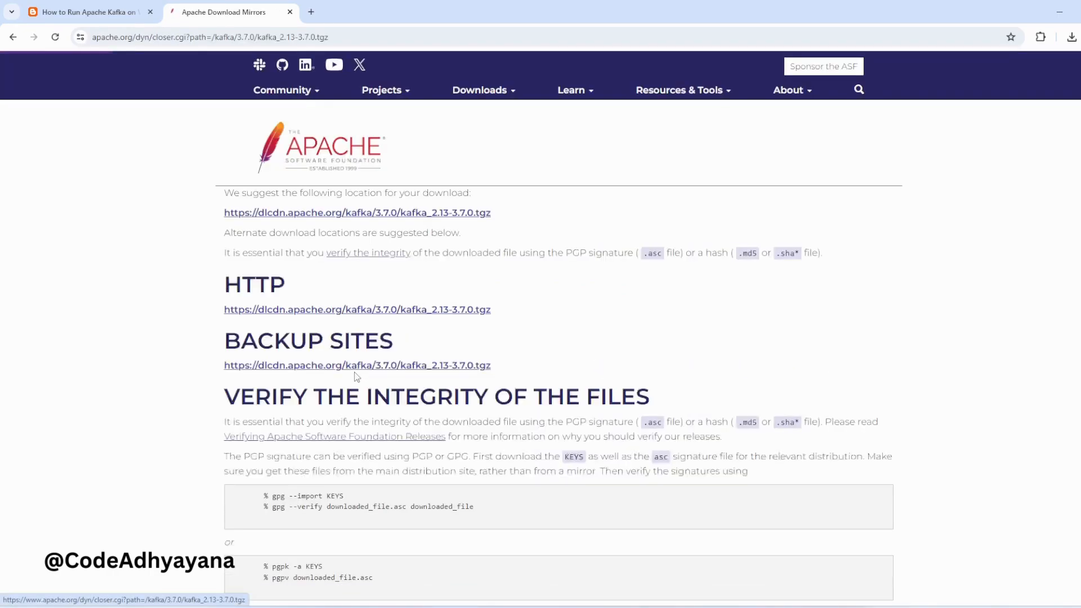
{"action": "mouse_move", "coordinate": [498, 228]}
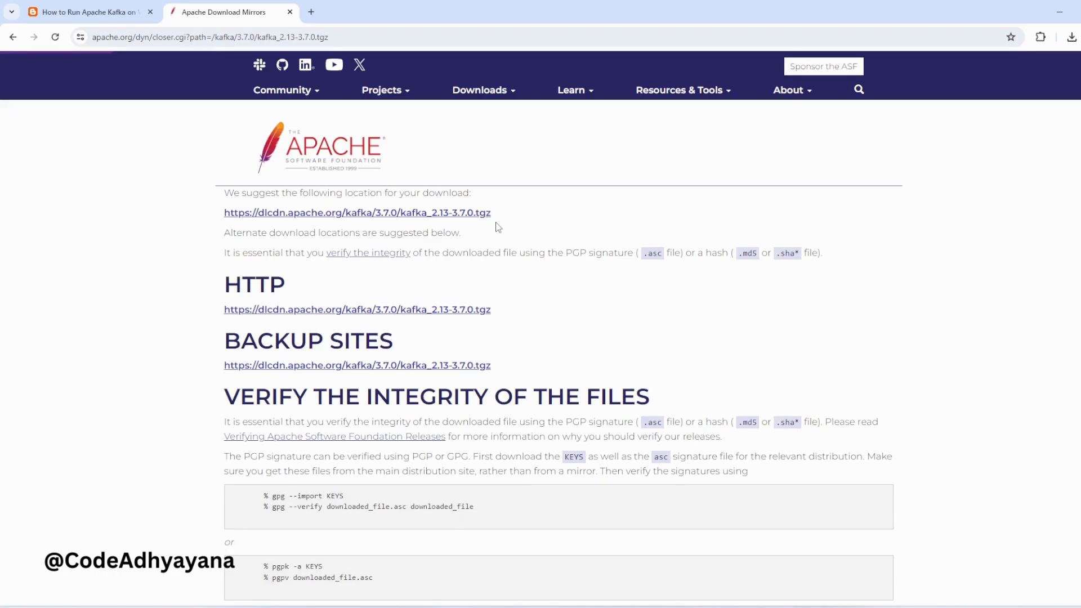
{"action": "mouse_move", "coordinate": [224, 218]}
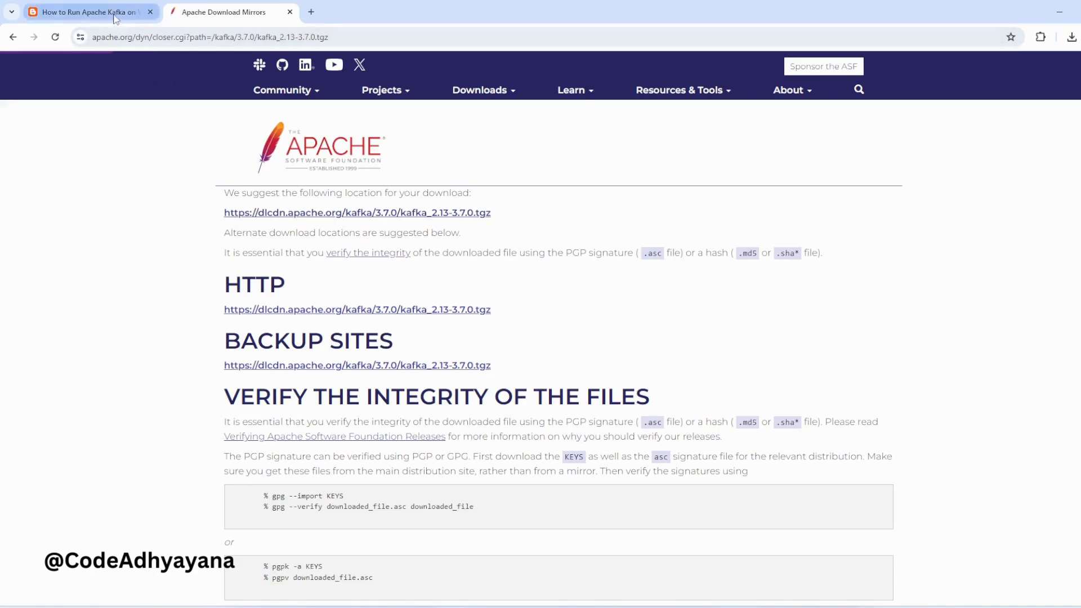
Step: Review the tutorial post's wget download and tar -xzf extract commands
{"action": "left_click", "coordinate": [82, 11]}
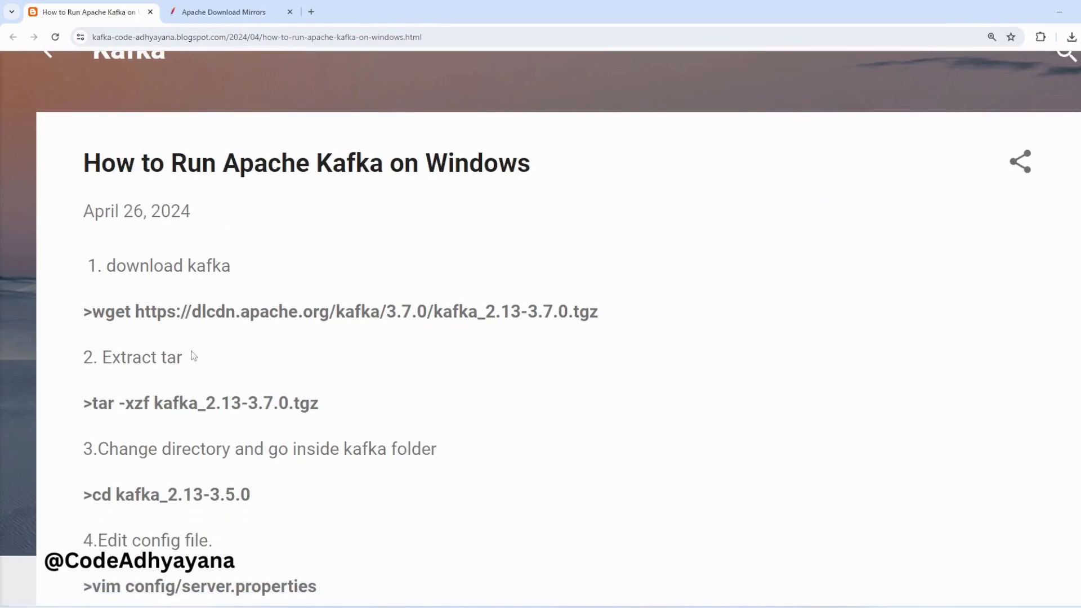
{"action": "mouse_move", "coordinate": [195, 352]}
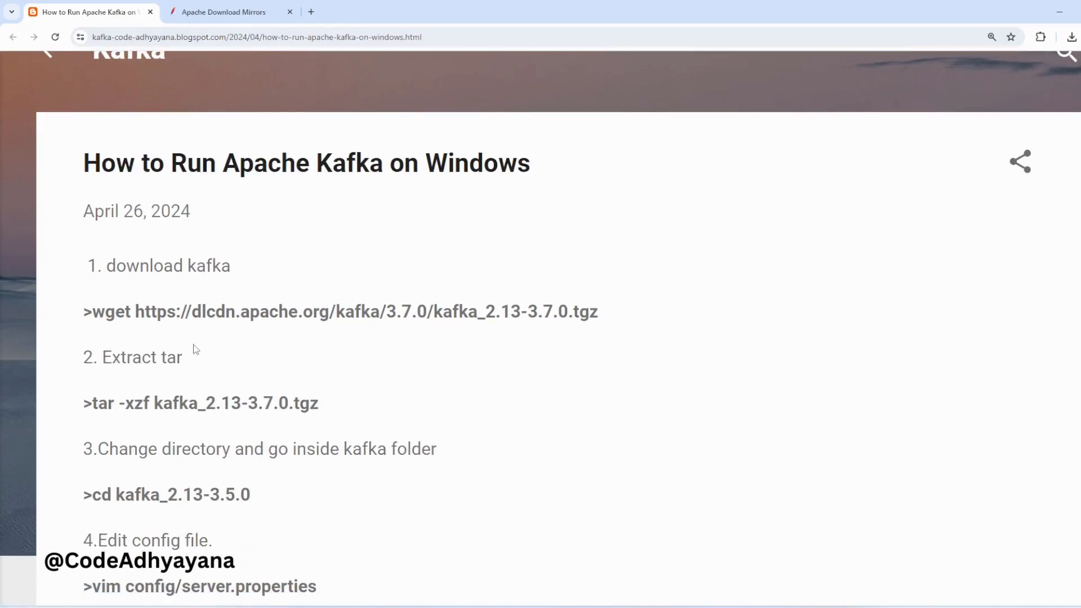
{"action": "mouse_move", "coordinate": [324, 337]}
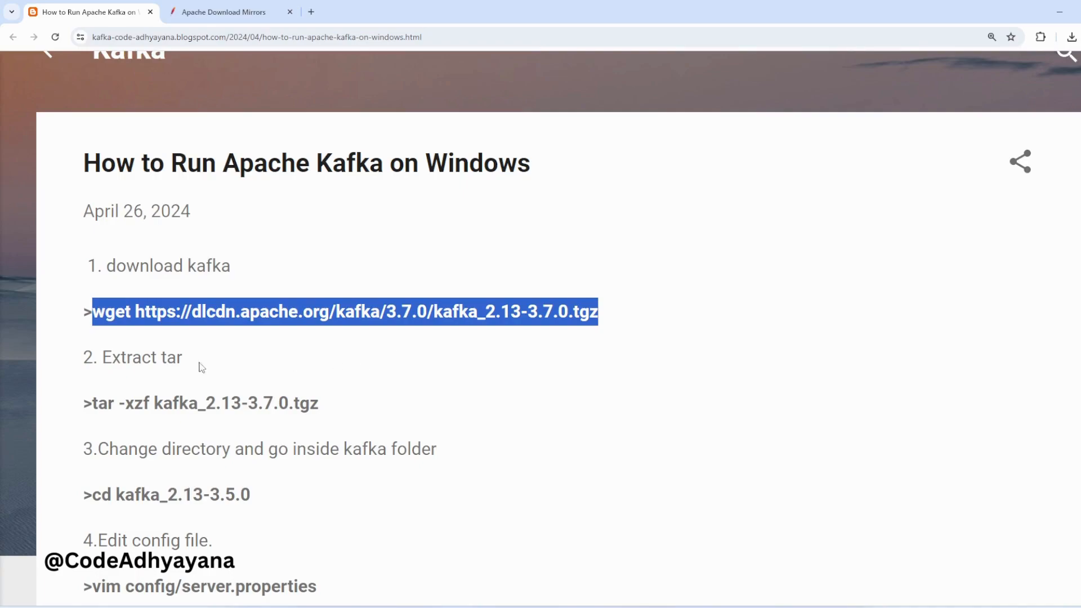
{"action": "mouse_move", "coordinate": [188, 363]}
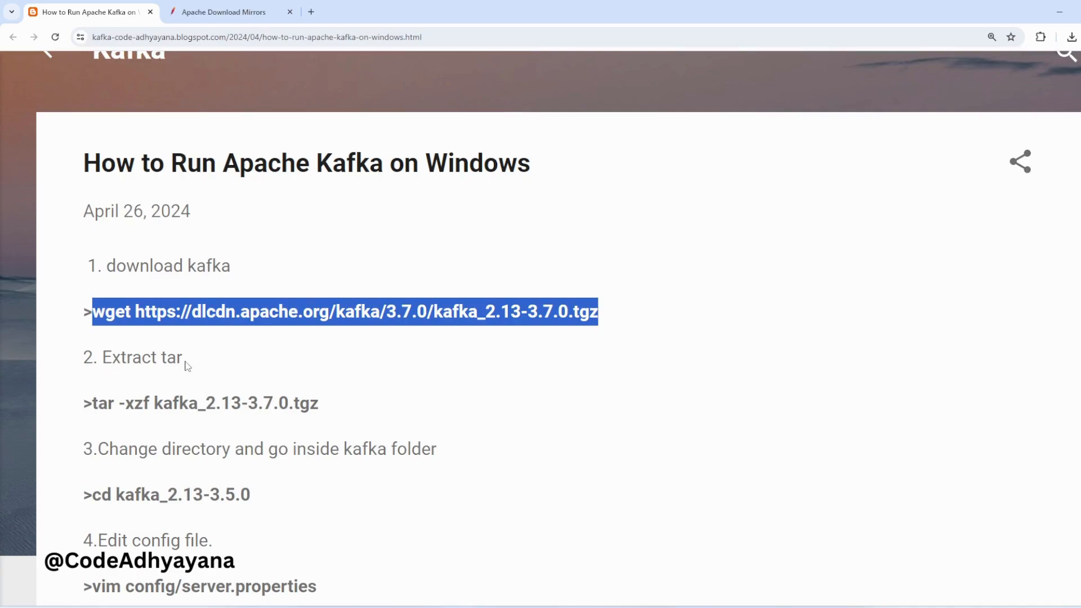
{"action": "scroll", "scroll_direction": "down", "scroll_amount": 3}
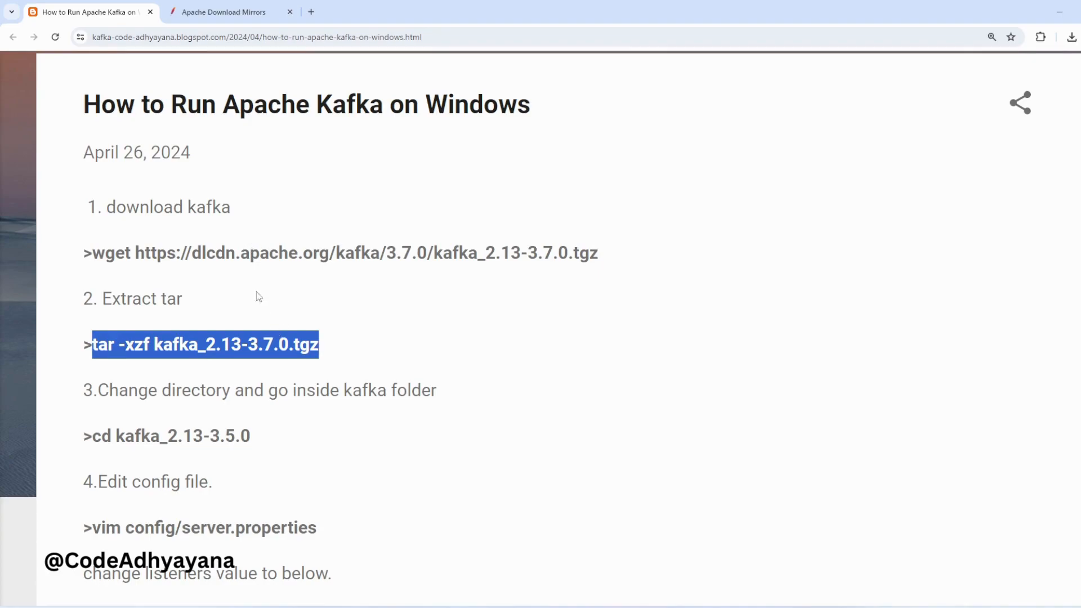
{"action": "mouse_move", "coordinate": [358, 326]}
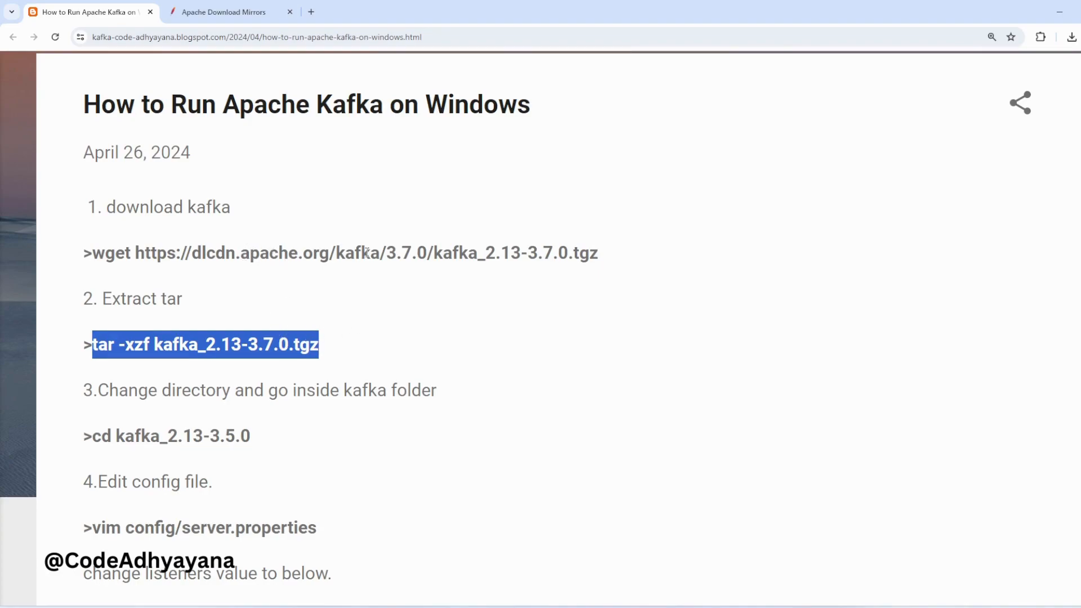
{"action": "scroll", "scroll_direction": "down", "scroll_amount": 3}
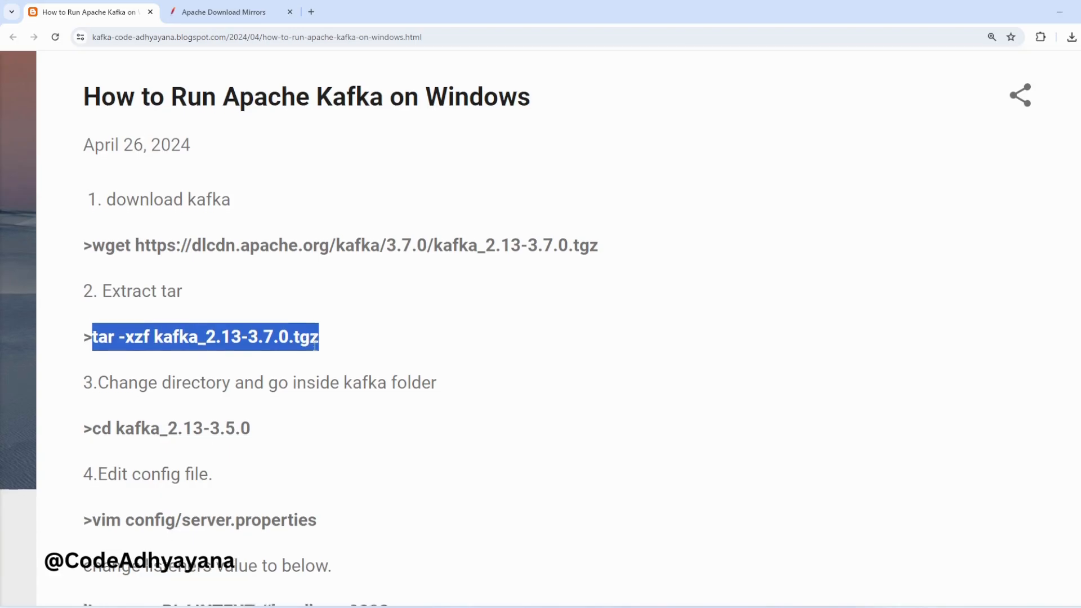
{"action": "scroll", "scroll_direction": "down", "scroll_amount": 3}
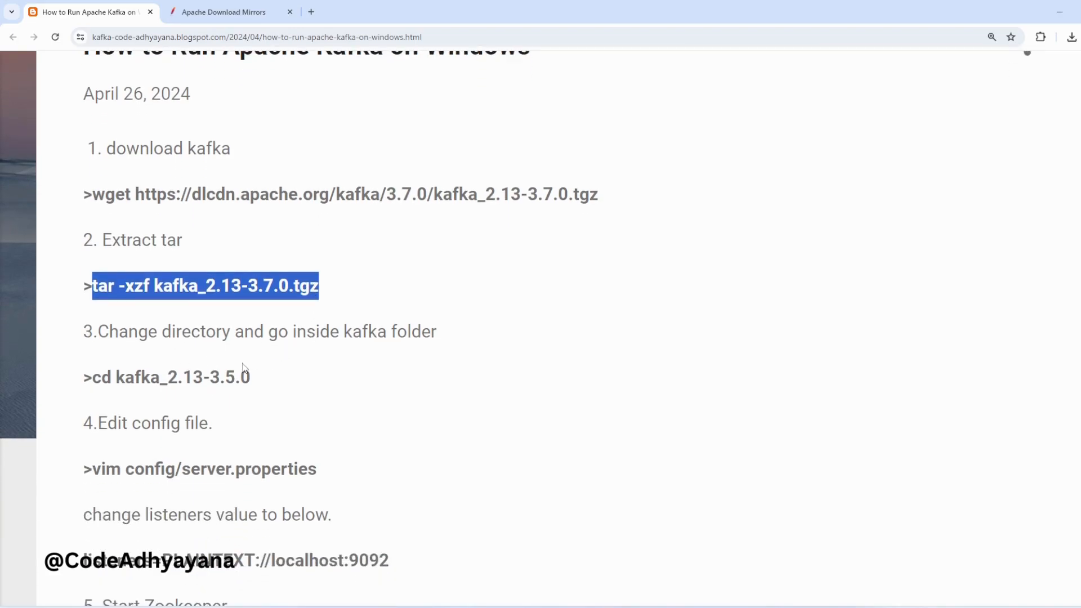
{"action": "scroll", "scroll_direction": "down", "scroll_amount": 3}
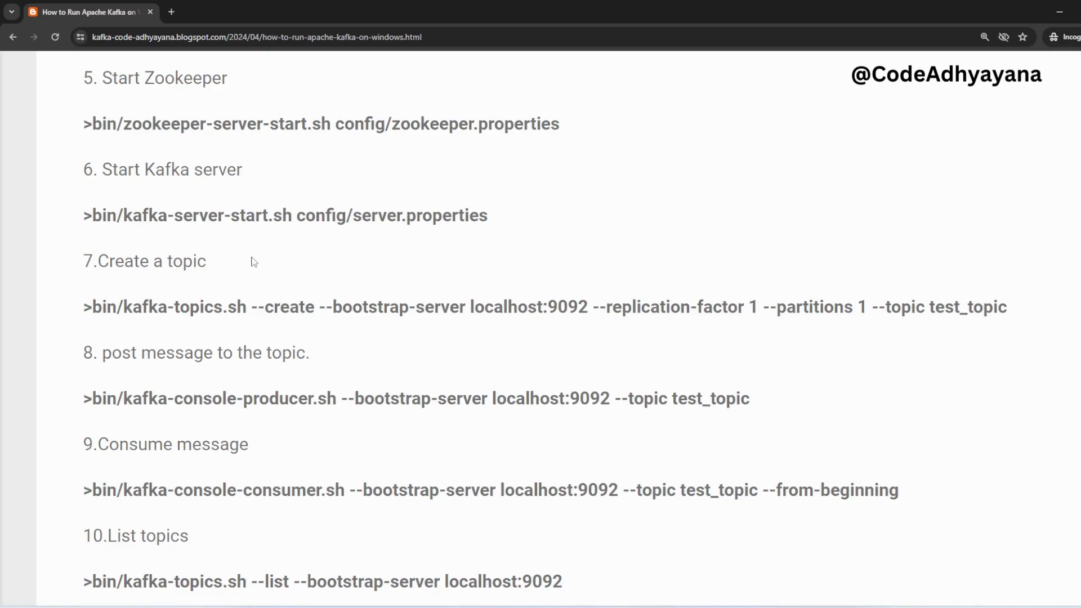
{"action": "scroll", "scroll_direction": "up", "scroll_amount": 3}
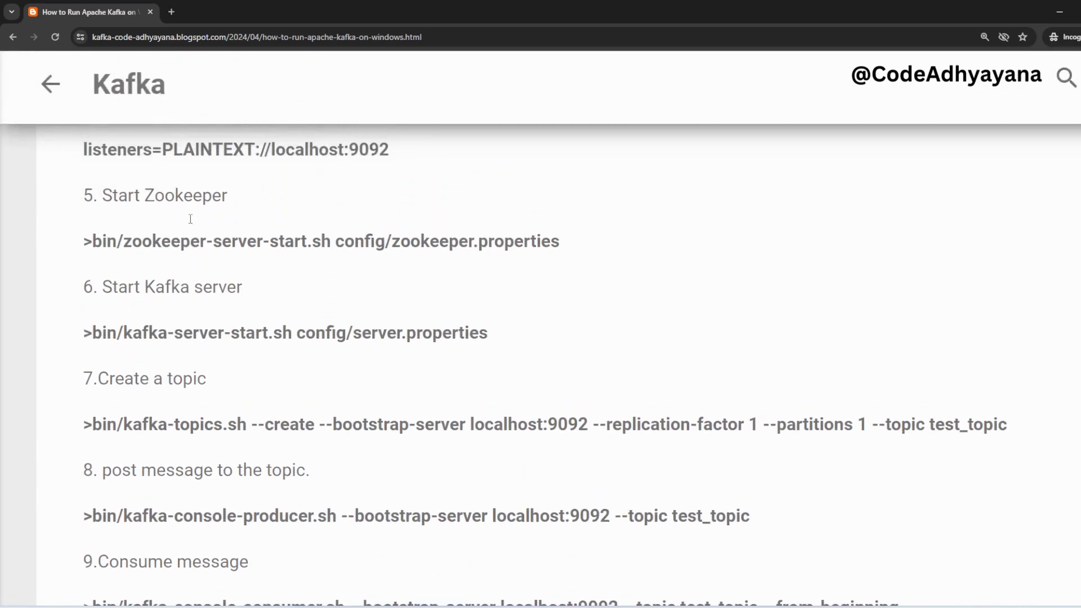
{"action": "scroll", "scroll_direction": "up", "scroll_amount": 3}
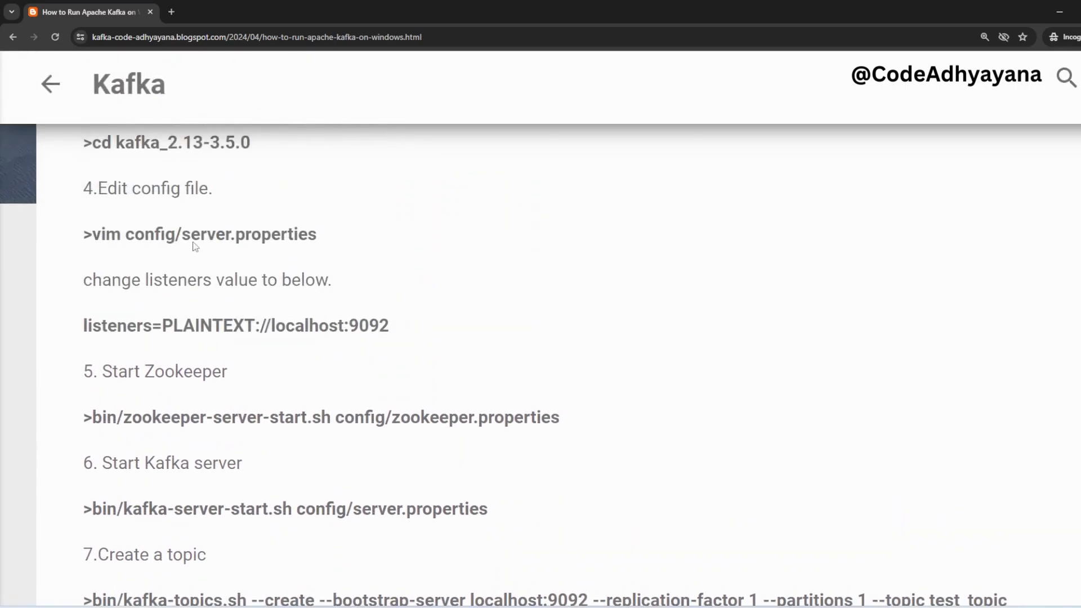
{"action": "mouse_move", "coordinate": [226, 380]}
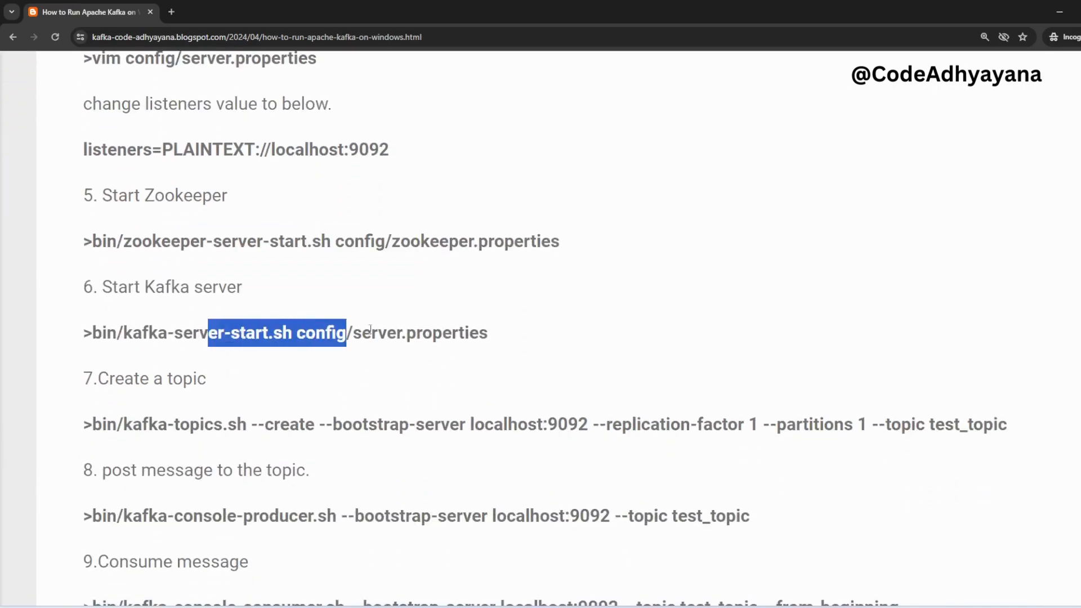
{"action": "scroll", "scroll_direction": "down", "scroll_amount": 3}
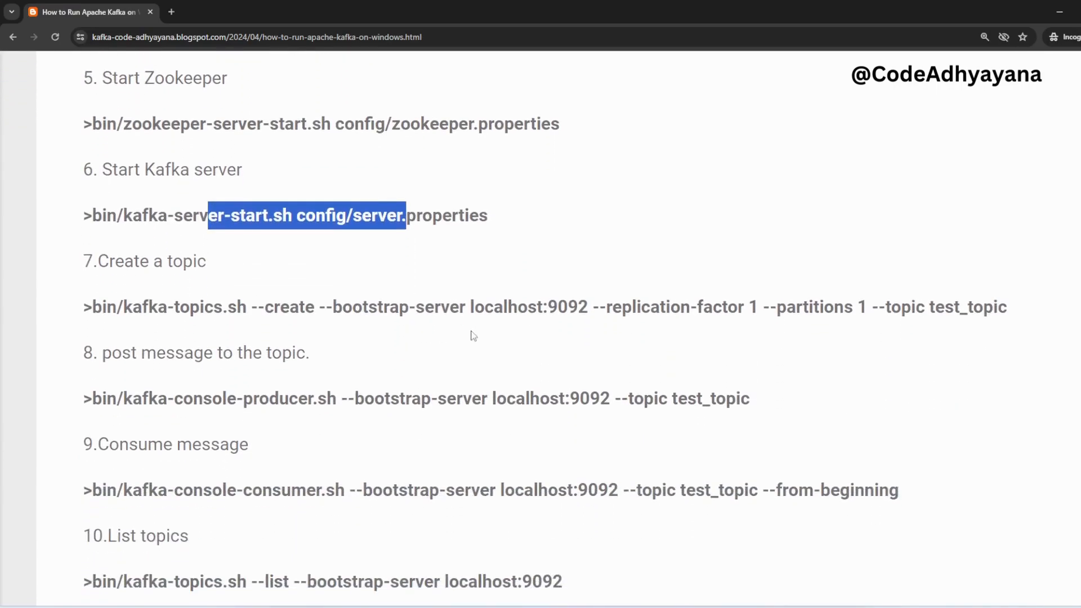
{"action": "mouse_move", "coordinate": [478, 392]}
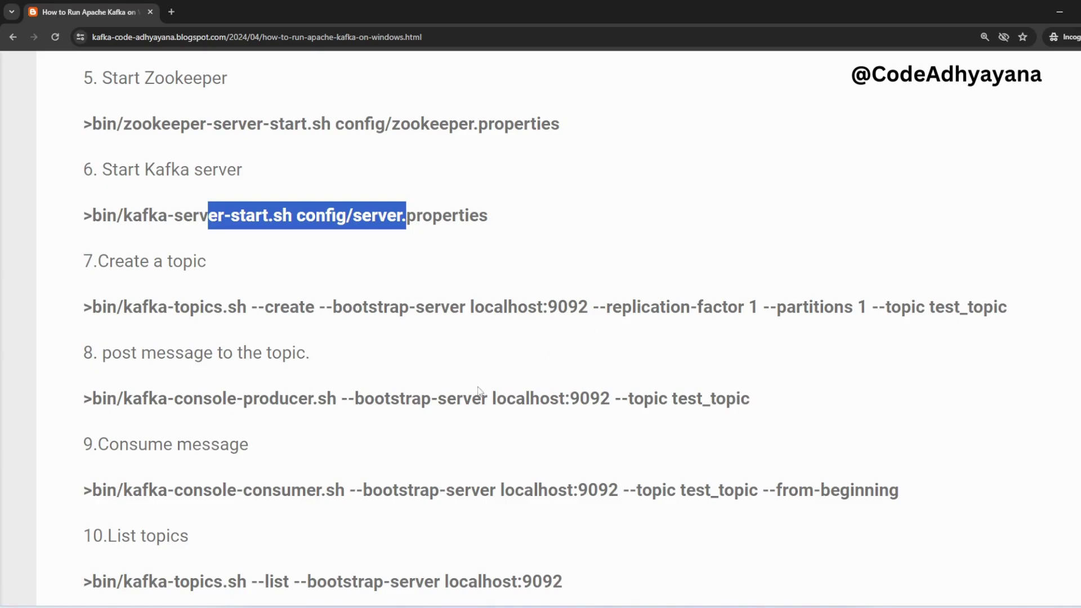
{"action": "scroll", "scroll_direction": "down", "scroll_amount": 3}
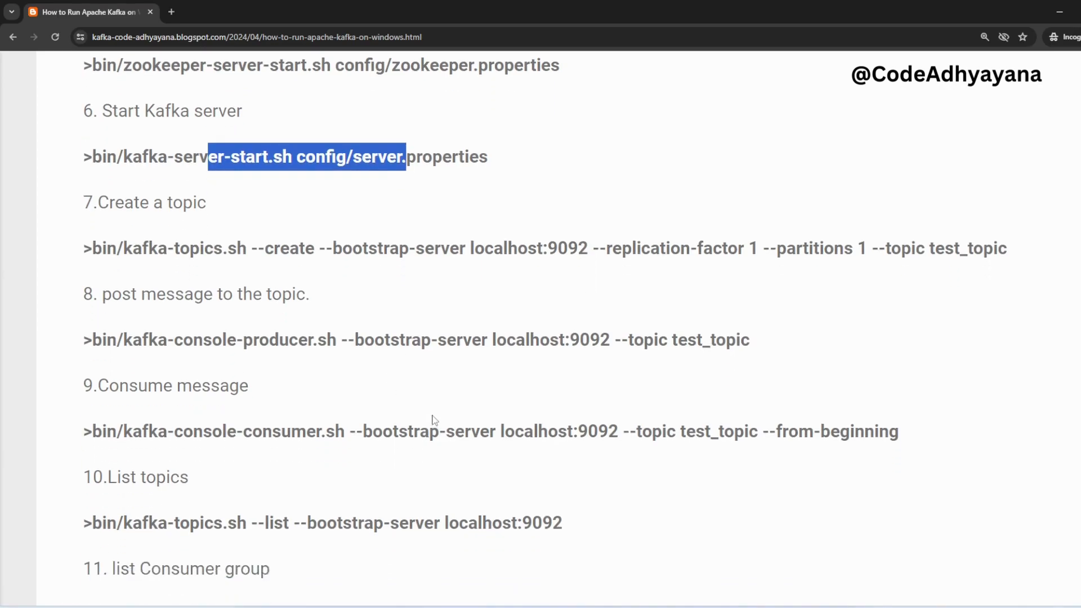
{"action": "scroll", "scroll_direction": "up", "scroll_amount": 3}
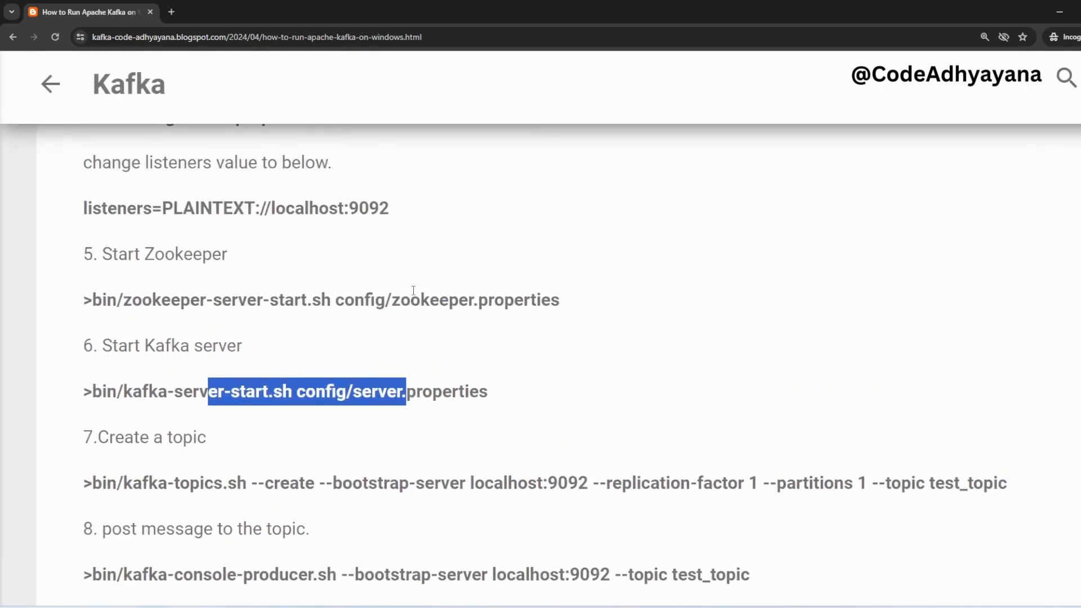
{"action": "scroll", "scroll_direction": "up", "scroll_amount": 3}
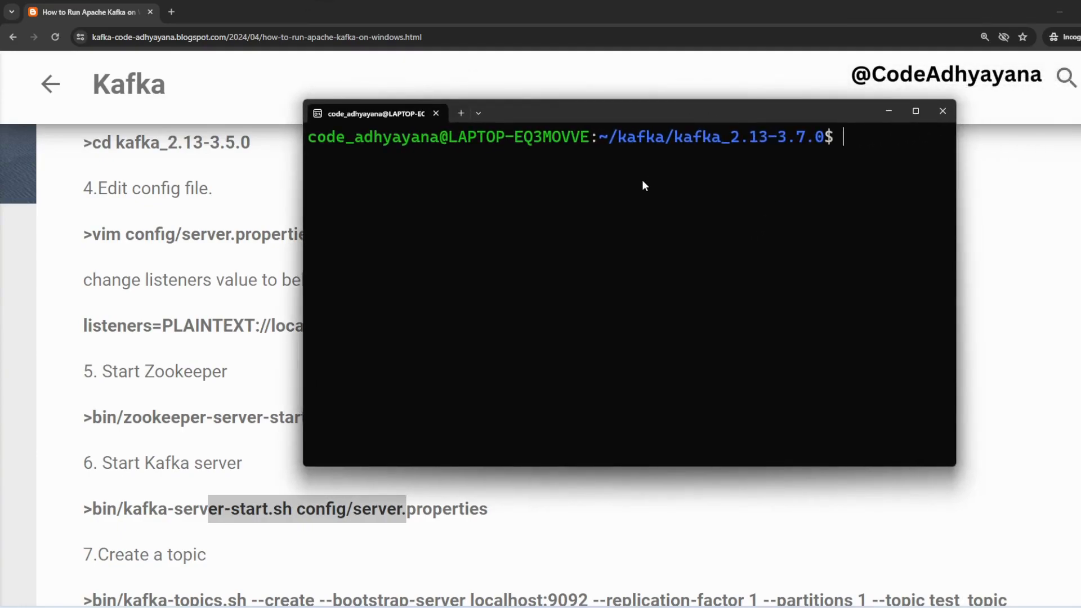
{"action": "mouse_move", "coordinate": [617, 140]}
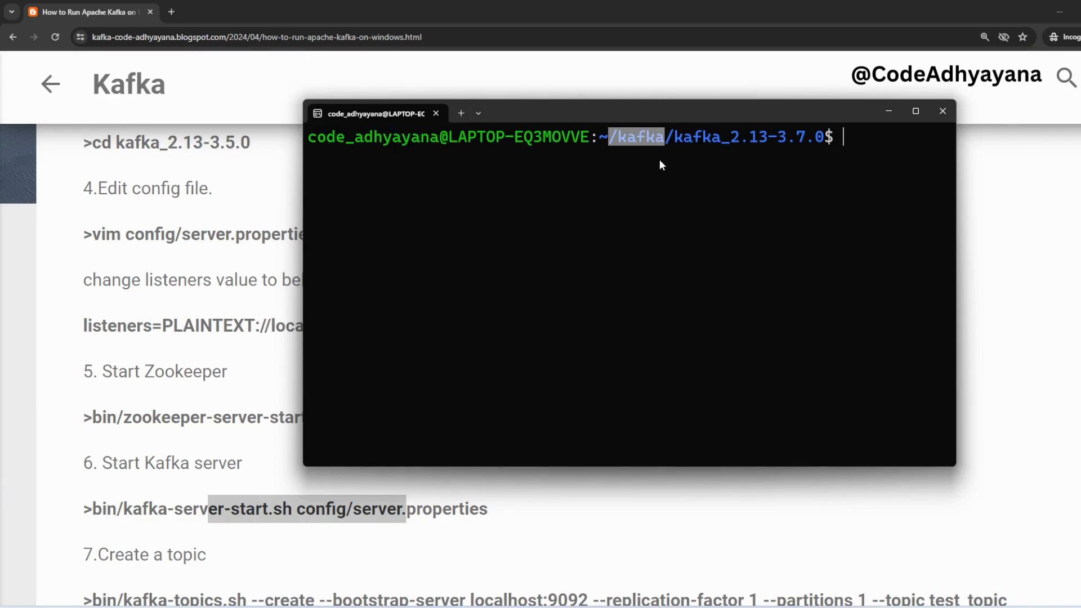
{"action": "mouse_move", "coordinate": [689, 150]}
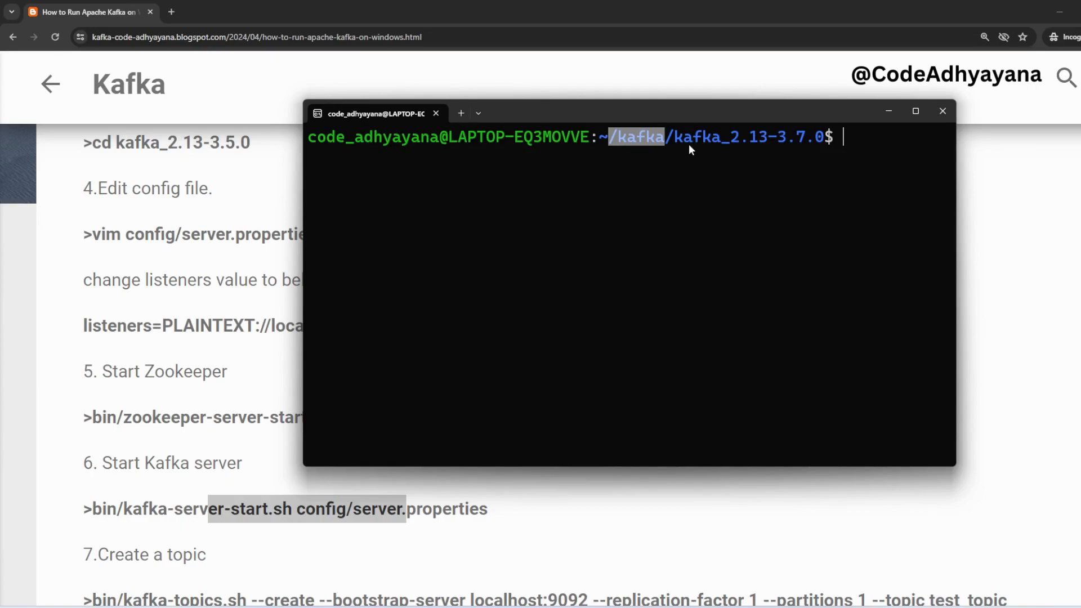
{"action": "mouse_move", "coordinate": [676, 143]}
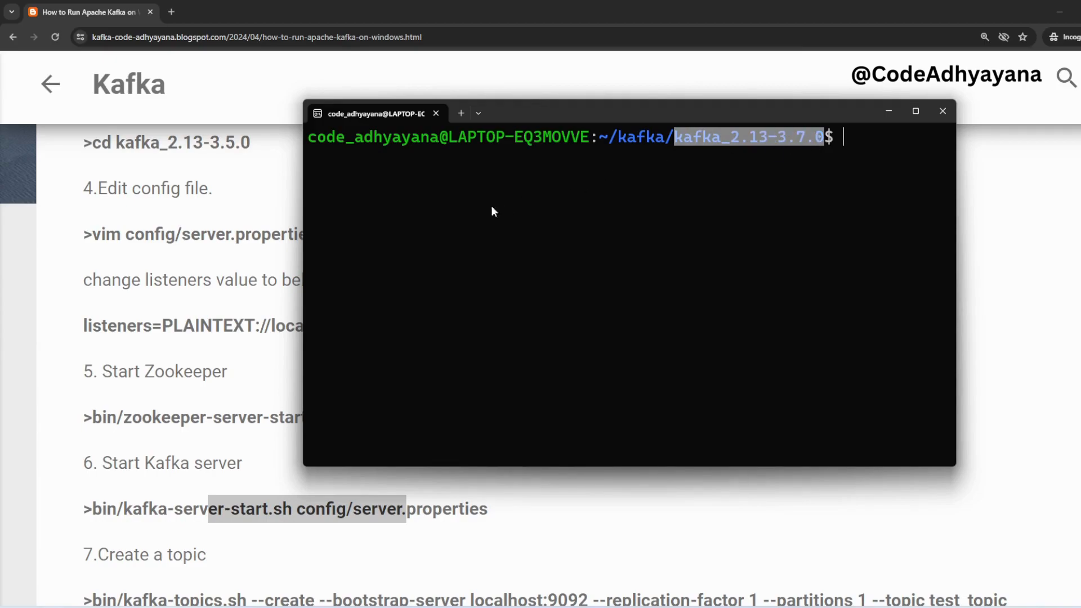
Step: Bring up the Ubuntu prompt in ~/kafka/kafka_2.13-3.7.0
{"action": "scroll", "scroll_direction": "up", "scroll_amount": 3}
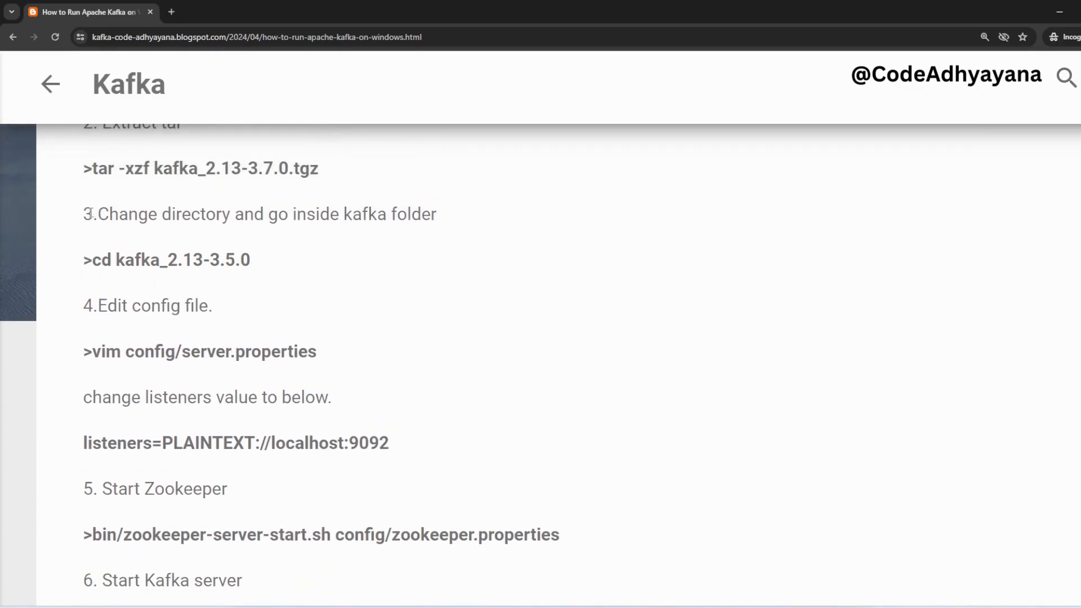
Step: Highlight step 3, 'Change directory and go inside kafka folder', with its cd command
{"action": "left_click_drag", "start_coordinate": [94, 214], "coordinate": [337, 214]}
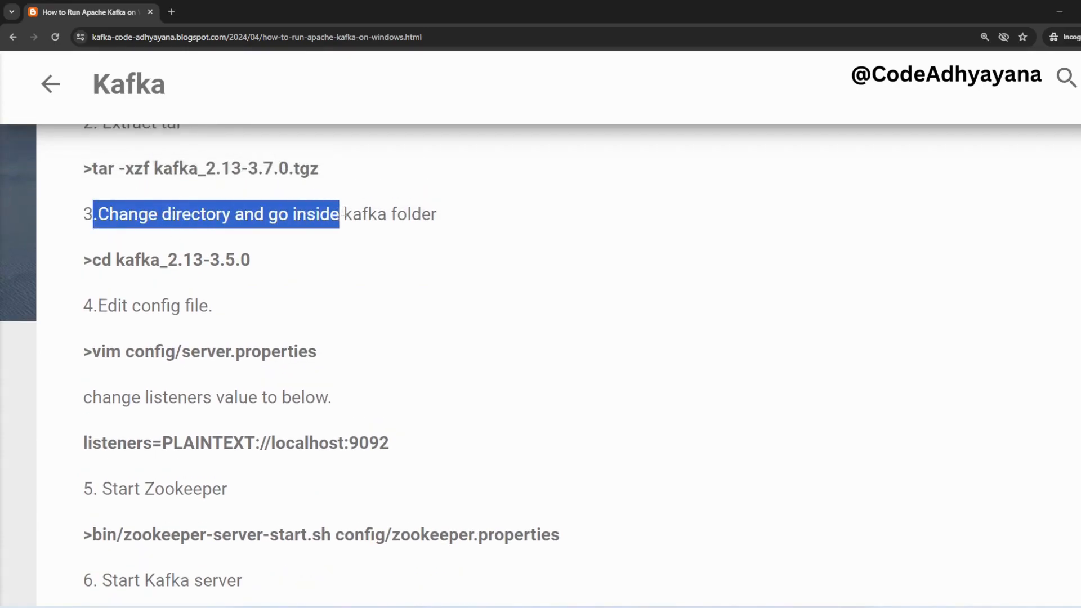
{"action": "left_click_drag", "start_coordinate": [338, 214], "coordinate": [437, 214]}
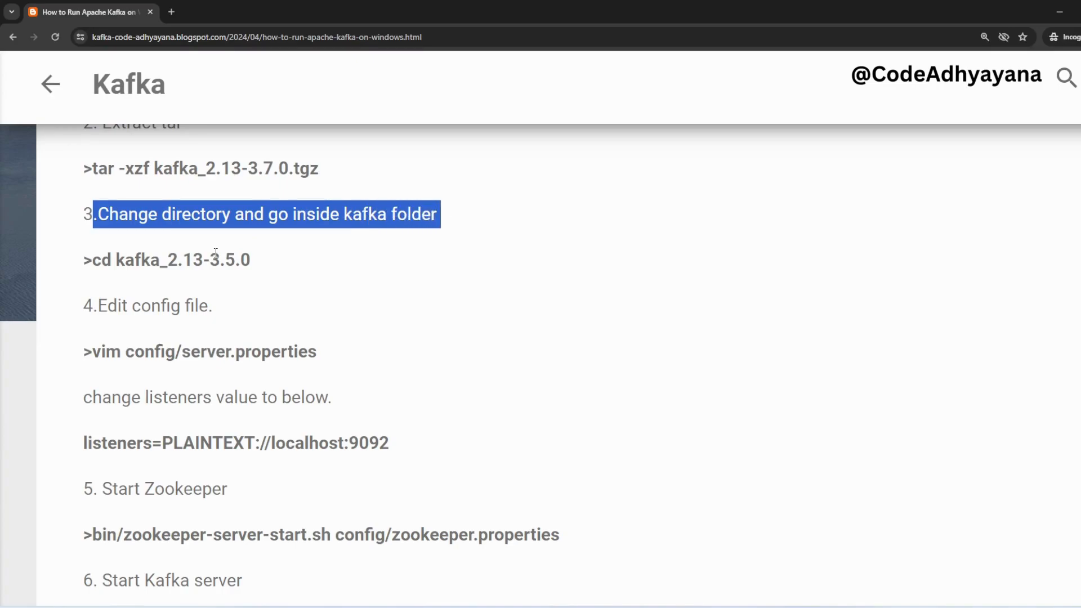
{"action": "mouse_move", "coordinate": [211, 261]}
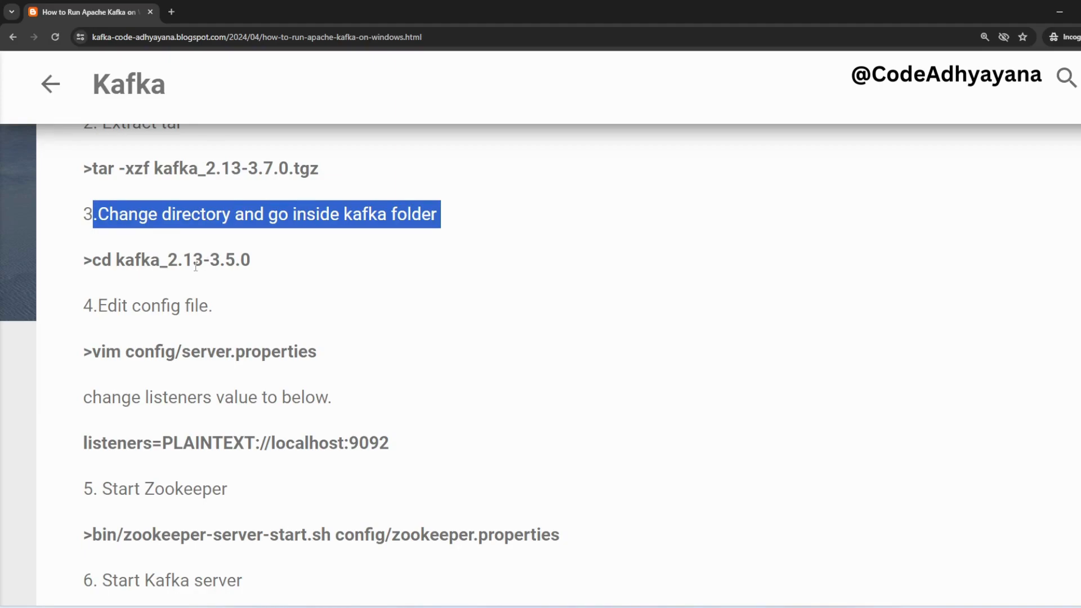
{"action": "mouse_move", "coordinate": [256, 265]}
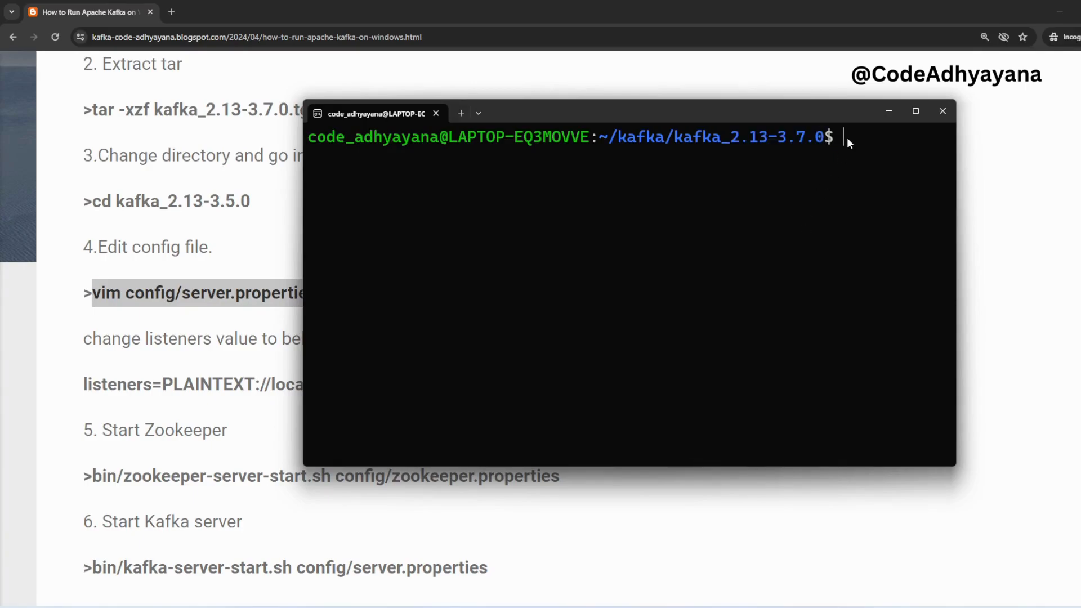
Step: View config/server.properties in vim and confirm listeners=PLAINTEXT://localhost:9092
{"action": "type", "text": "vim config/server.properties"}
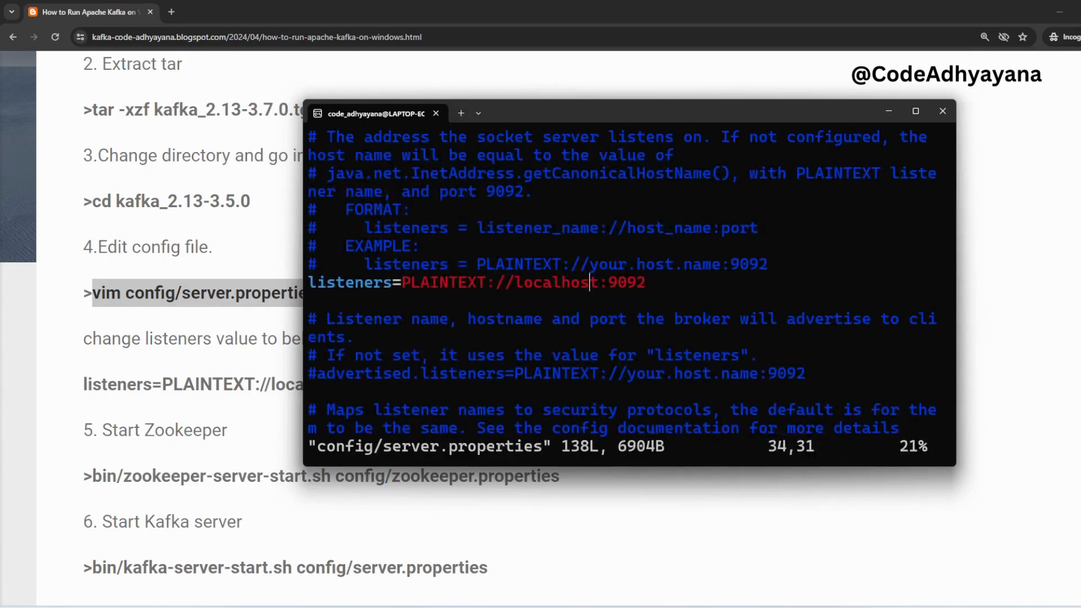
{"action": "mouse_move", "coordinate": [376, 288]}
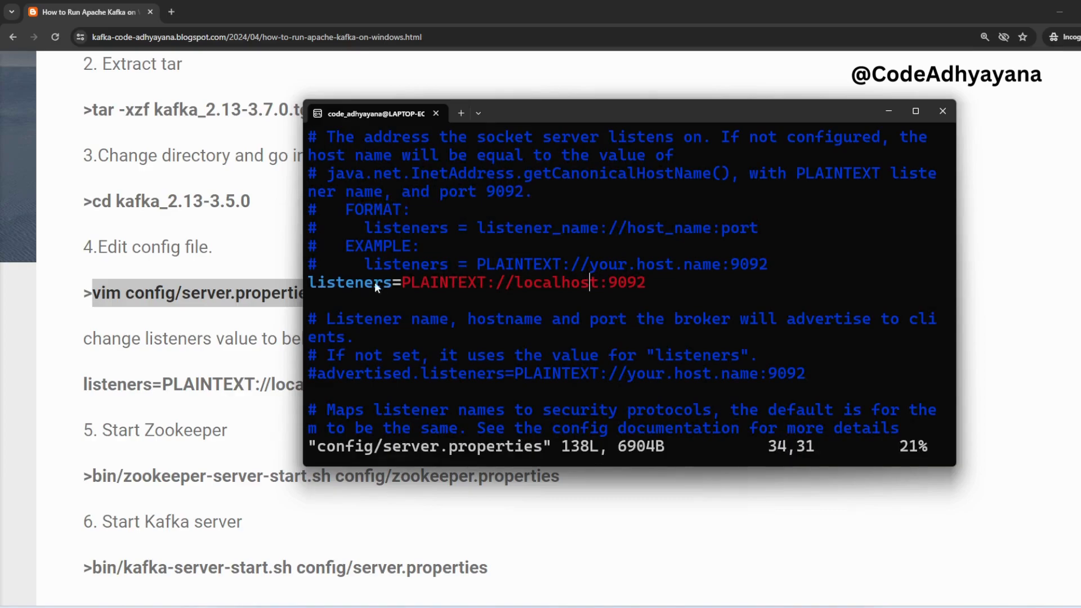
{"action": "mouse_move", "coordinate": [497, 285]}
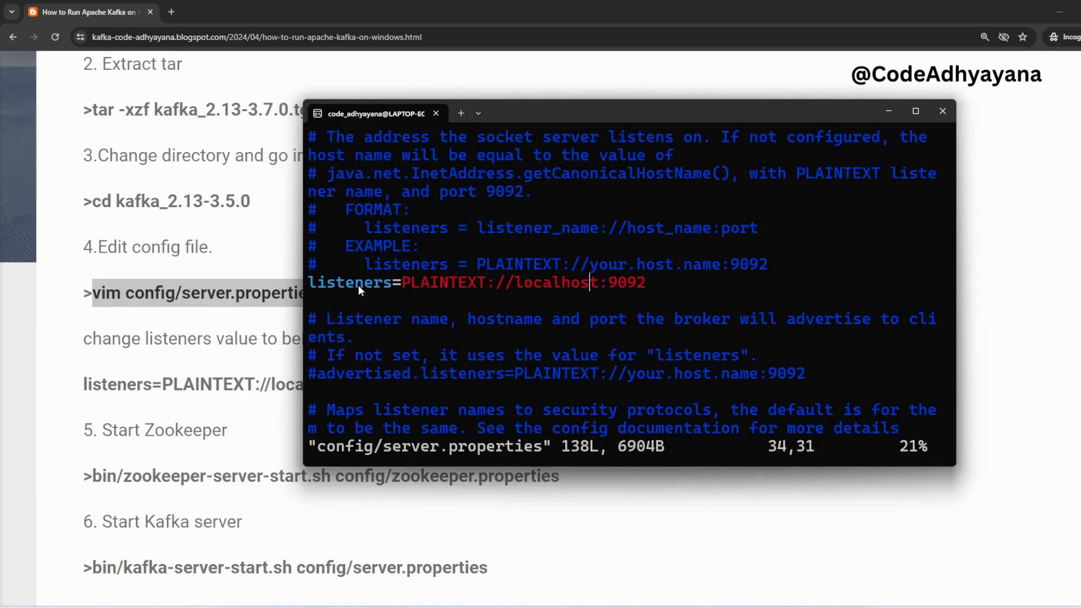
{"action": "mouse_move", "coordinate": [517, 286]}
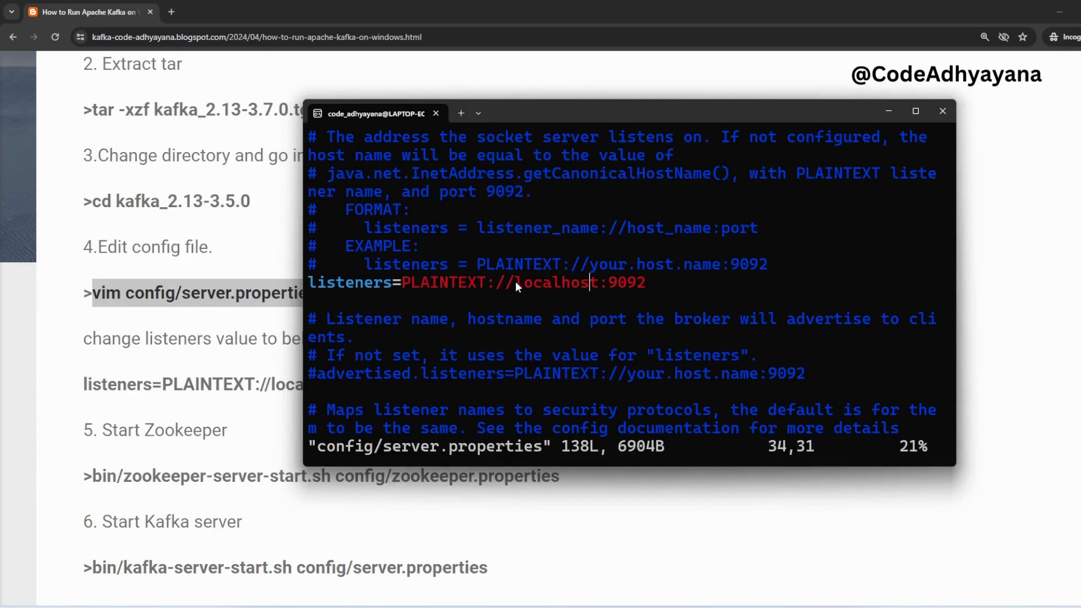
{"action": "double_click", "coordinate": [554, 282]}
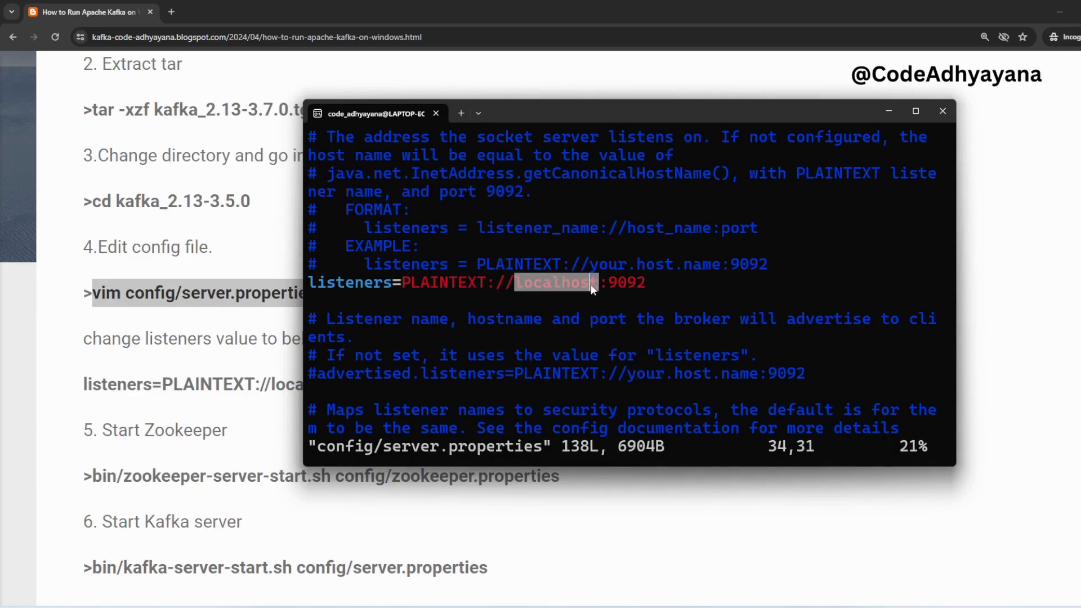
{"action": "mouse_move", "coordinate": [552, 309]}
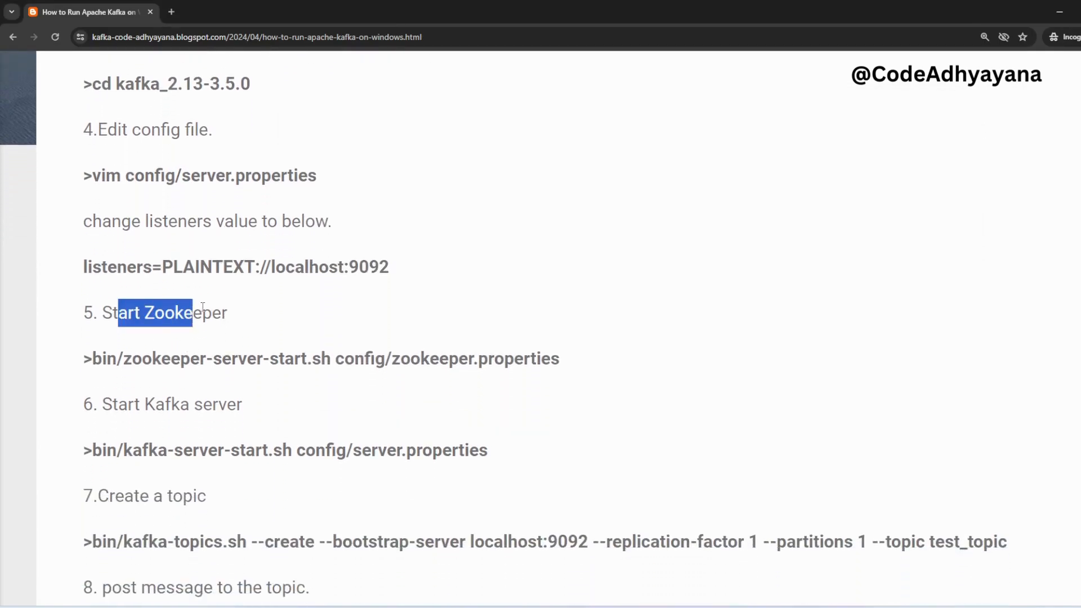
Step: Launch Zookeeper with bin/zookeeper-server-start.sh config/zookeeper.properties
{"action": "scroll", "scroll_direction": "down", "scroll_amount": 3}
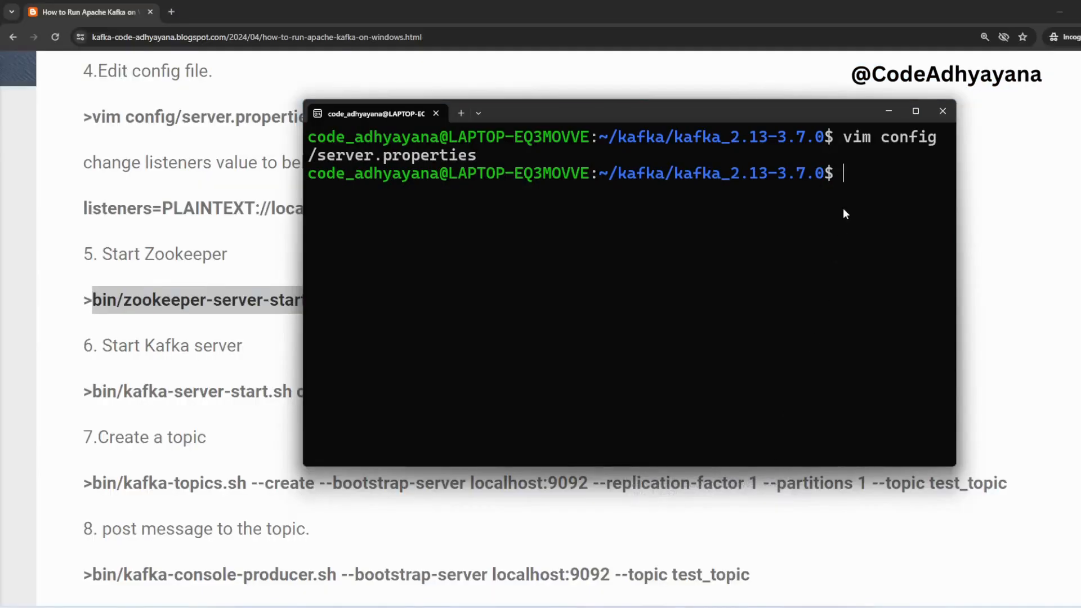
{"action": "type", "text": "bin/zookeeper-server-start.sh config/zookeeper.properties"}
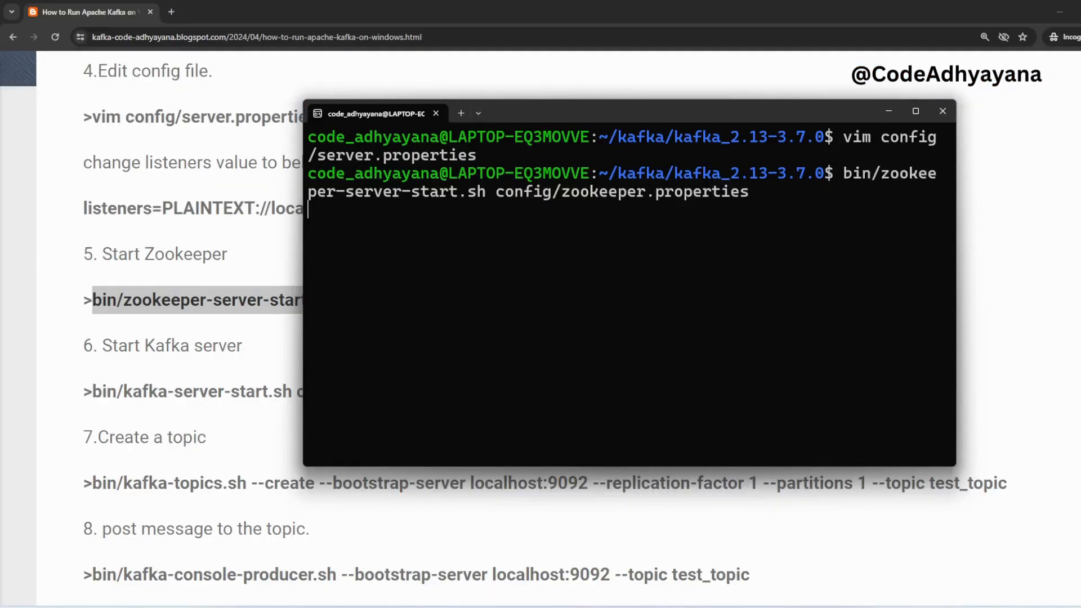
{"action": "key", "text": "Return"}
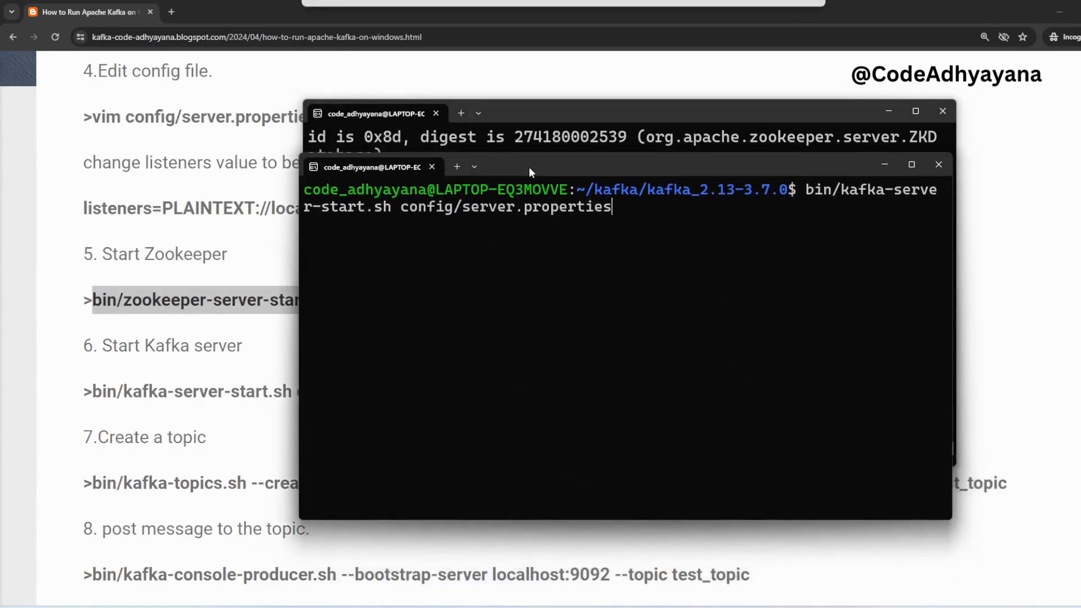
Step: Start the Kafka server with config/server.properties and show two fresh terminals side by side
{"action": "left_click", "coordinate": [938, 164]}
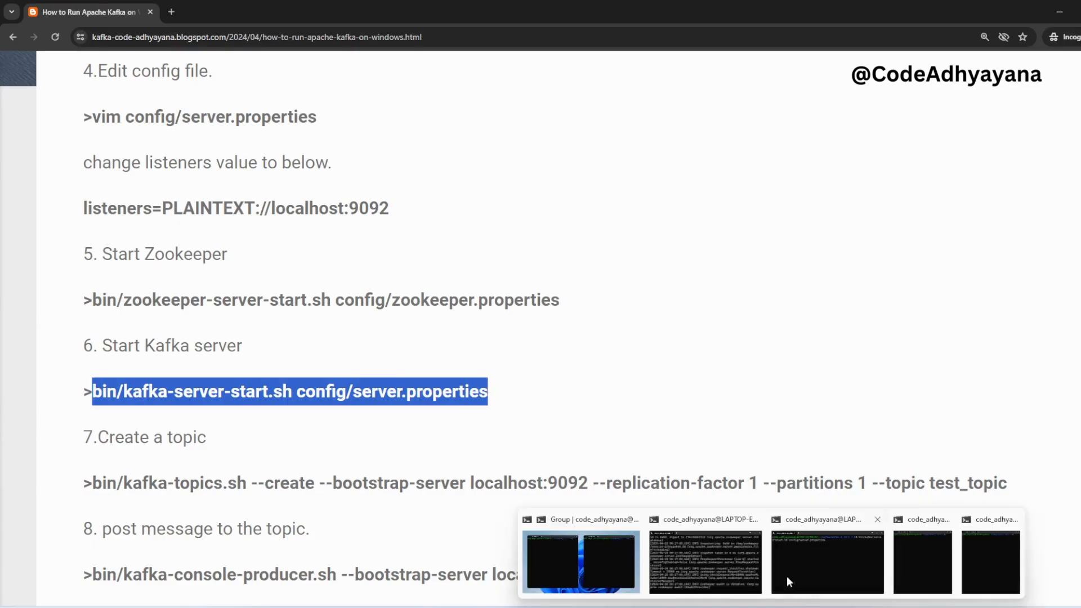
{"action": "left_click", "coordinate": [825, 560]}
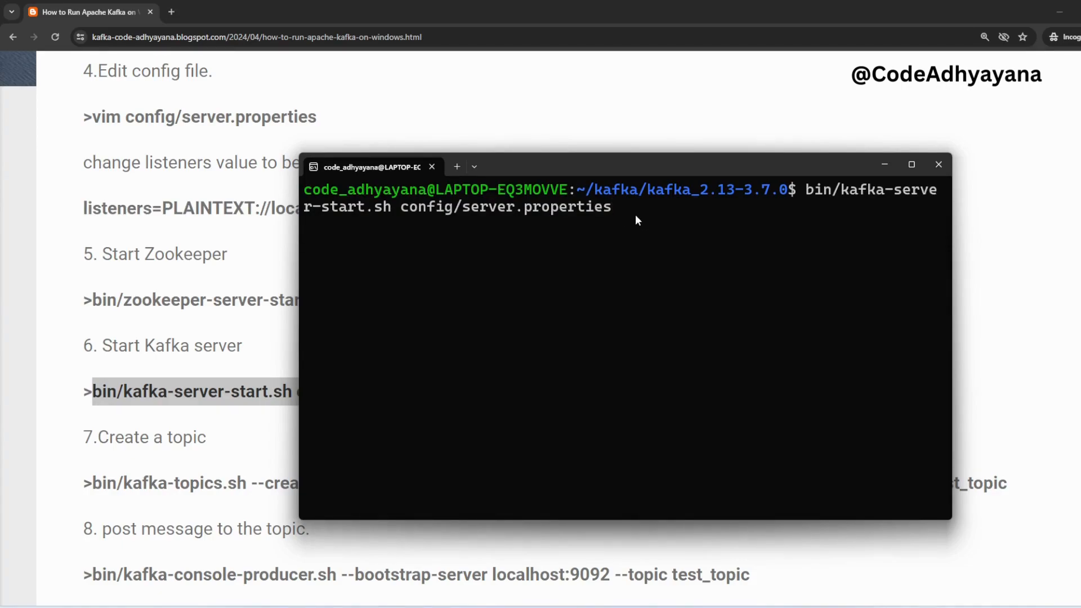
{"action": "key", "text": "Return"}
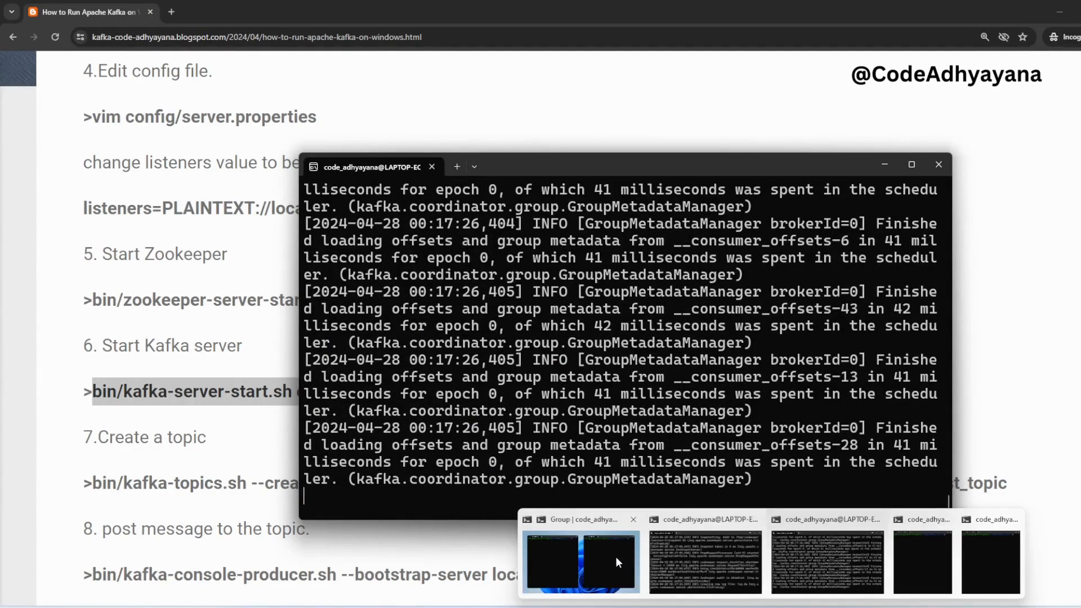
{"action": "left_click", "coordinate": [580, 559]}
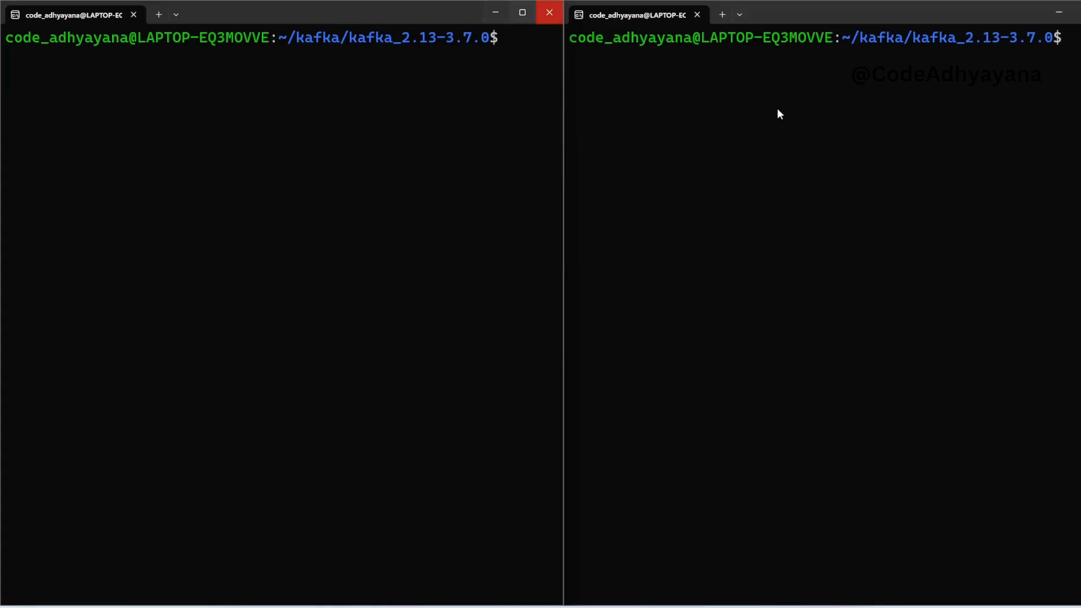
{"action": "mouse_move", "coordinate": [739, 604]}
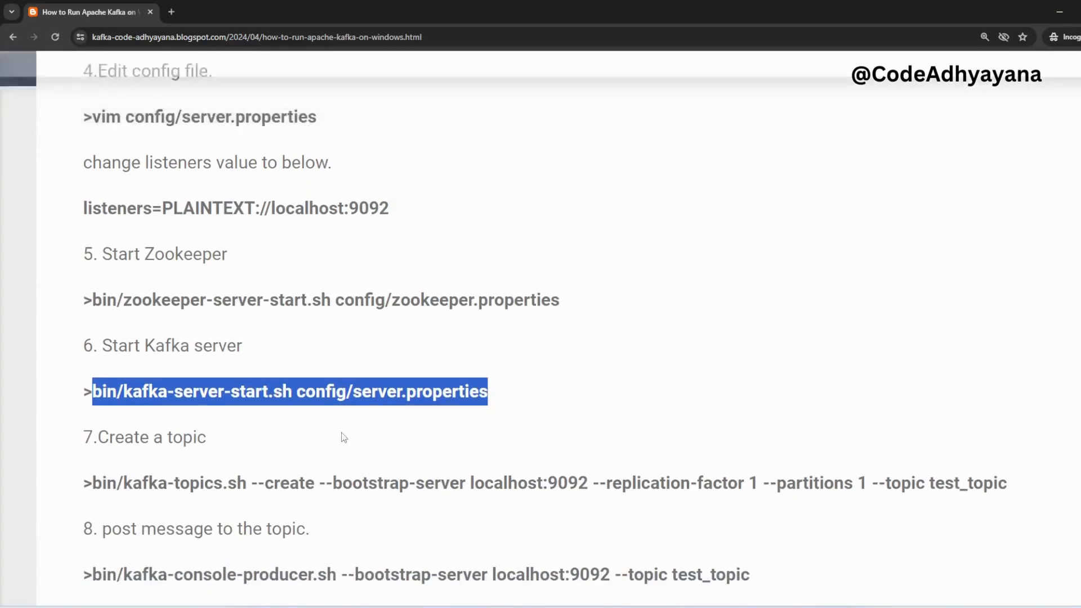
{"action": "scroll", "scroll_direction": "down", "scroll_amount": 3}
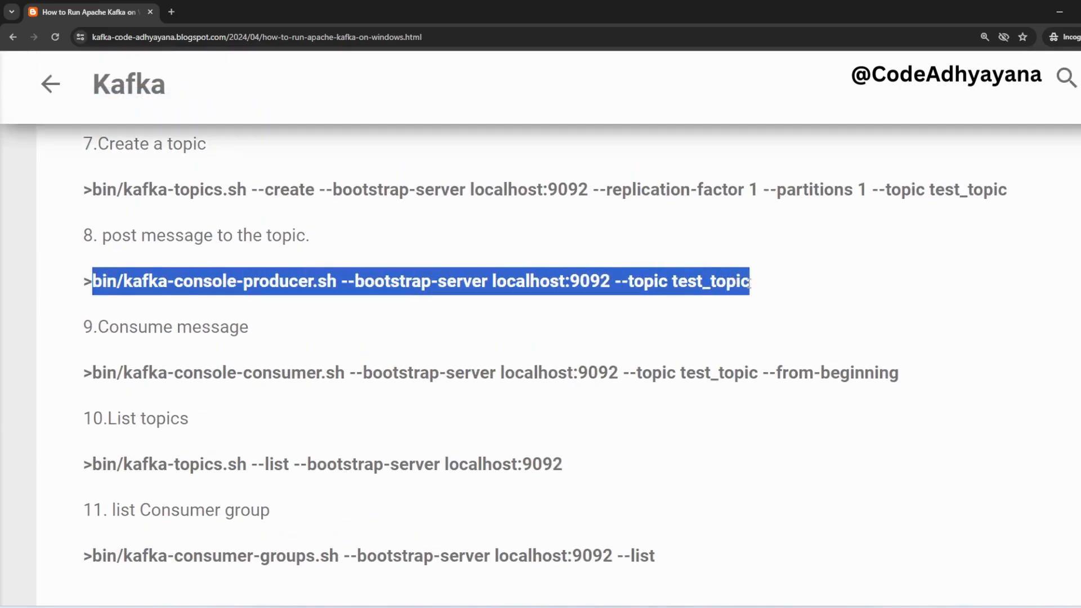
{"action": "mouse_move", "coordinate": [688, 232]}
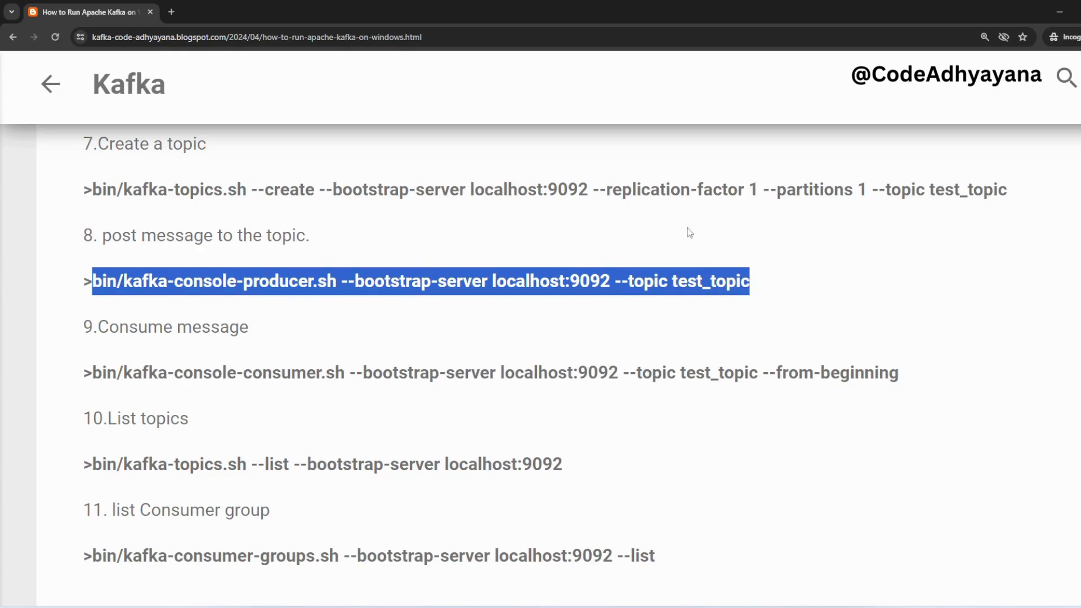
{"action": "scroll", "scroll_direction": "up", "scroll_amount": 3}
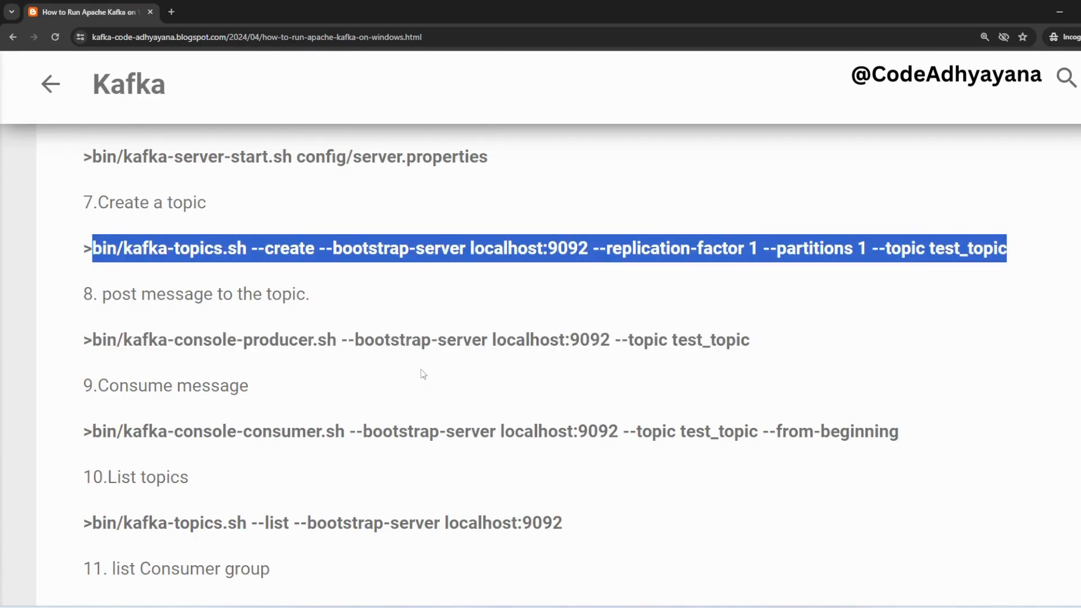
{"action": "mouse_move", "coordinate": [282, 357]}
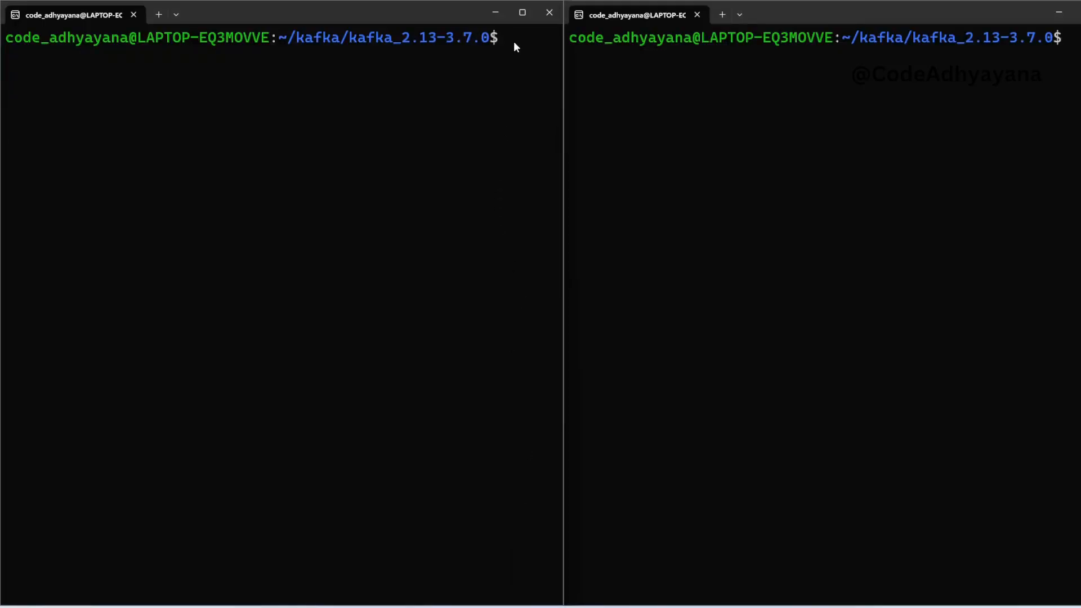
Step: Run the console producer for test_topic on localhost:9092 and pick the consumer command from the tutorial
{"action": "type", "text": "bin/kafka-console-producer.sh --bootstrap-server localhost:9092 --topic test_topic"}
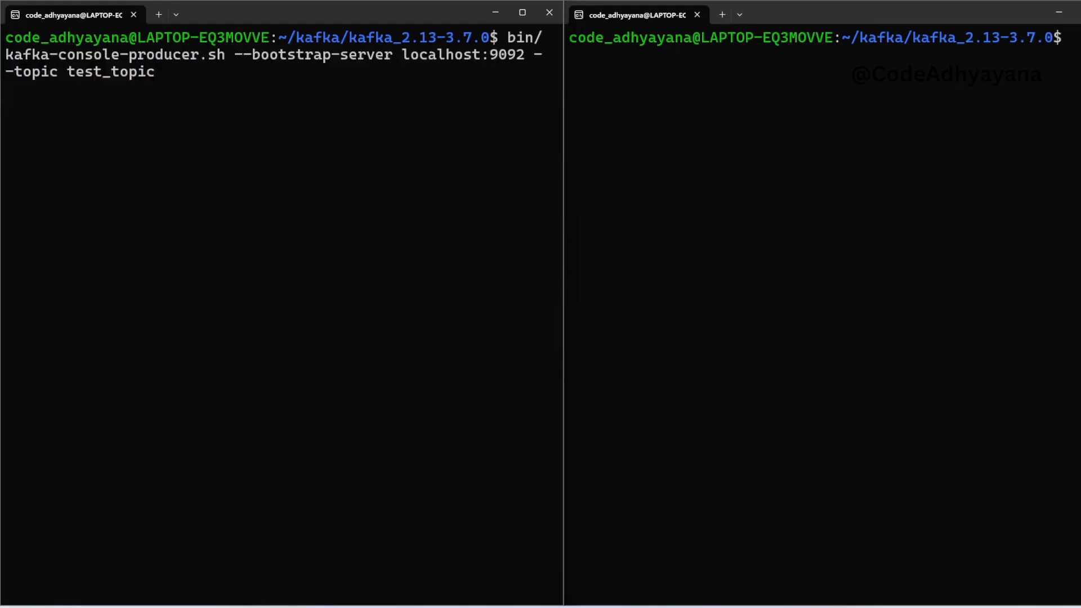
{"action": "key", "text": "Return"}
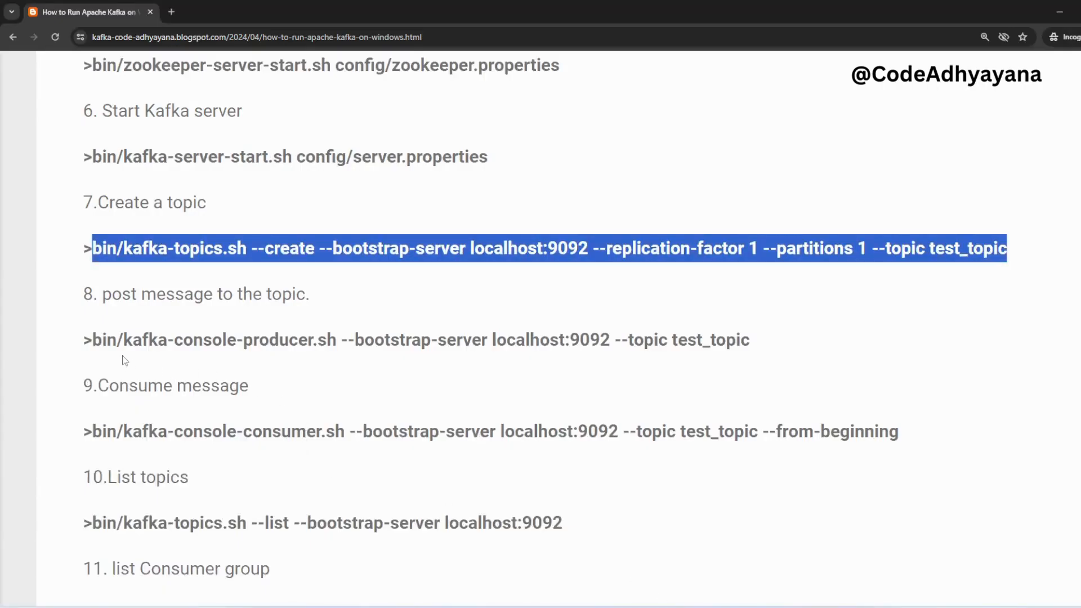
{"action": "left_click", "coordinate": [124, 362]}
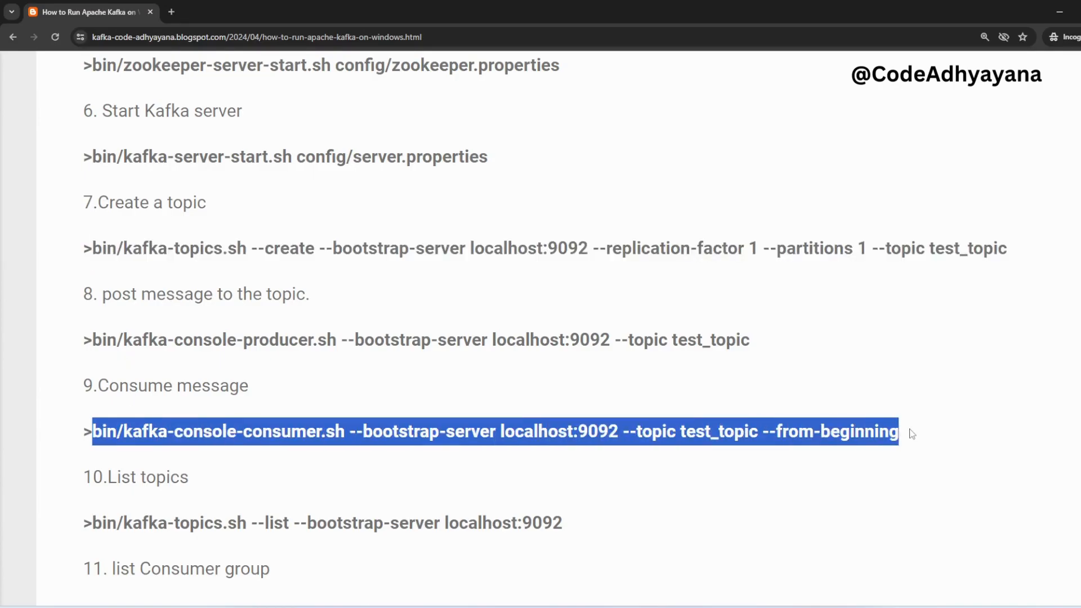
{"action": "mouse_move", "coordinate": [831, 566]}
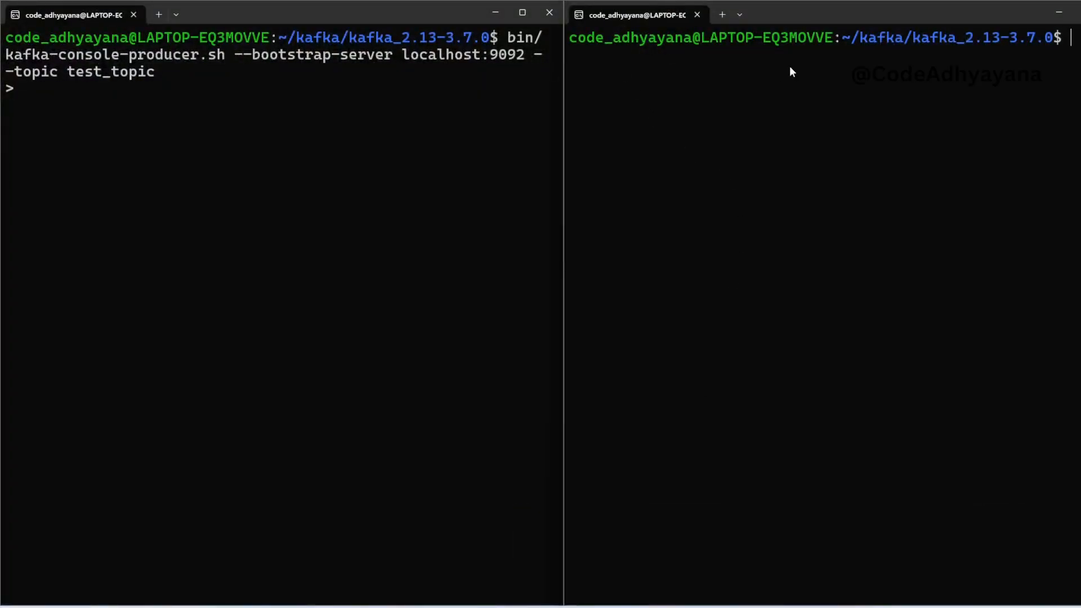
Step: Run the console consumer for test_topic --from-beginning, showing 'hello code adhyayana' and '123'
{"action": "type", "text": "bin/kafka-console-consumer.sh --bootstrap-server localhost:9092 --topic test_topic --from-beginning"}
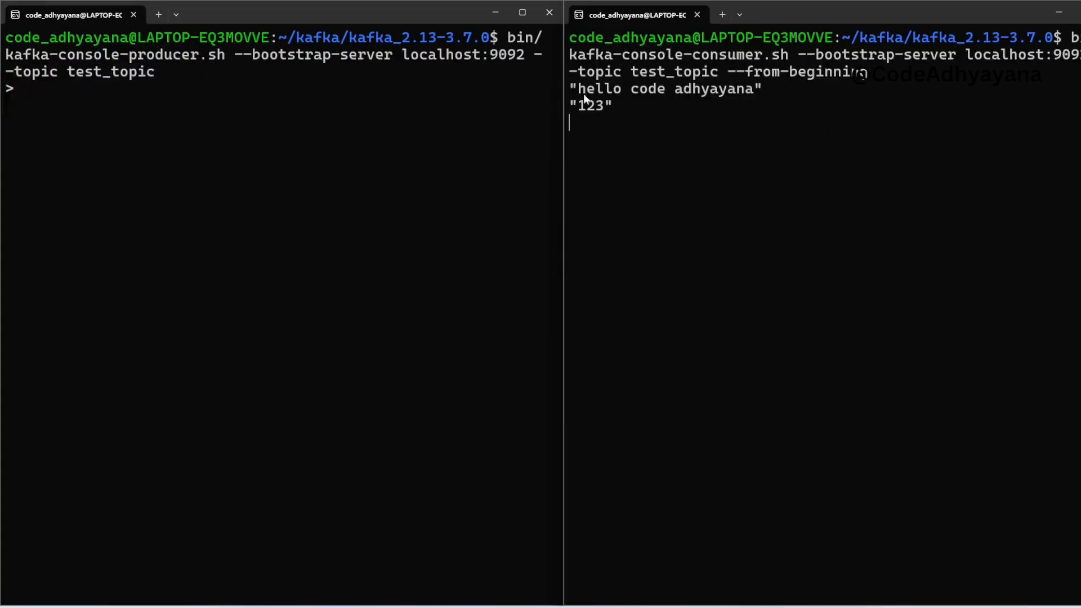
{"action": "mouse_move", "coordinate": [616, 94]}
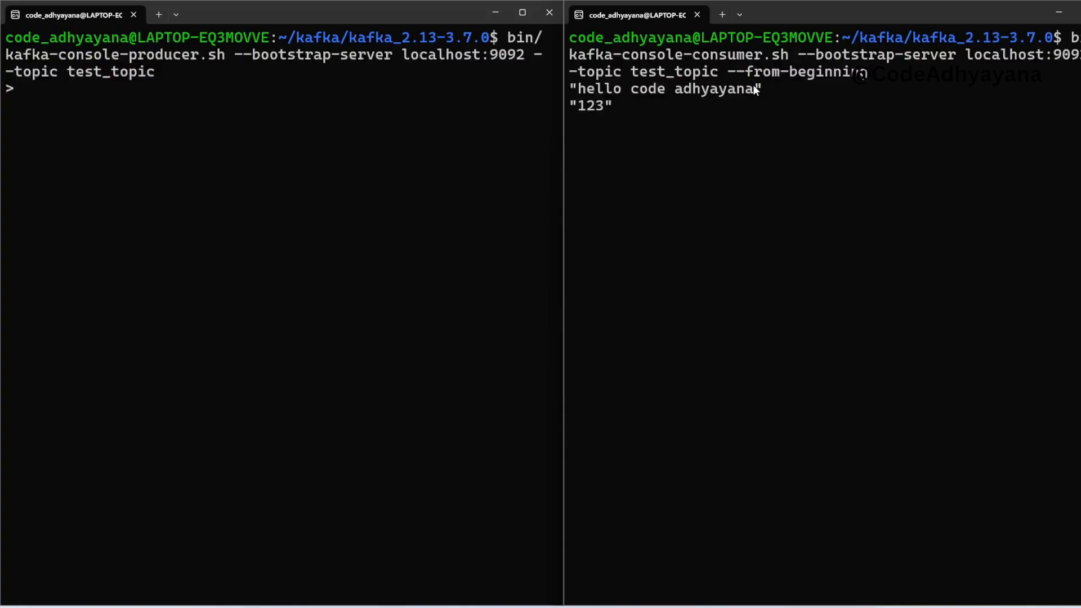
{"action": "mouse_move", "coordinate": [83, 109]}
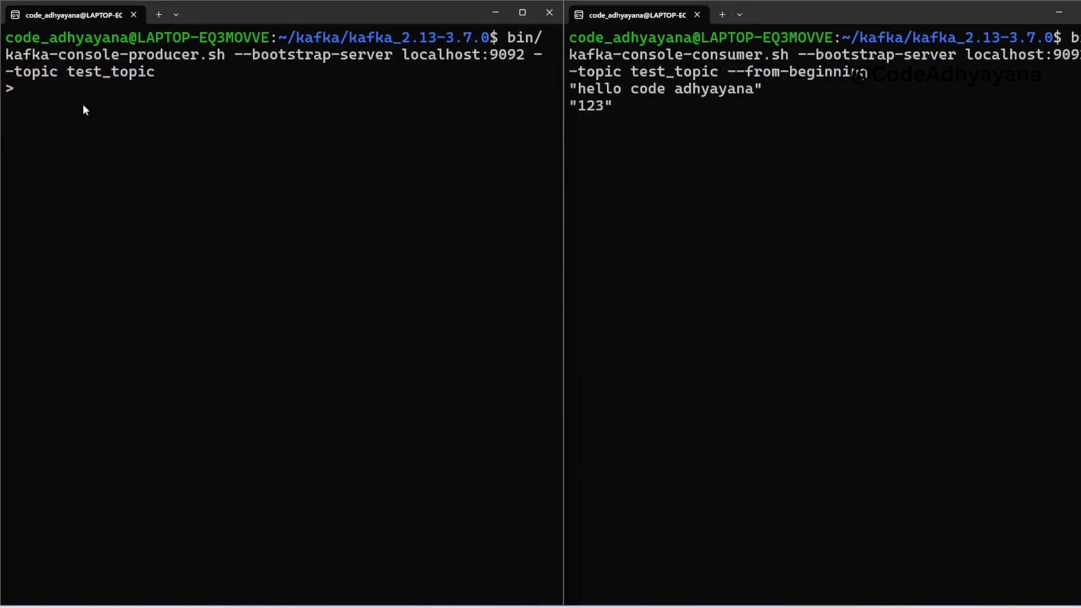
Step: Send 'Hello Everyone' and '12456' from the producer so they appear in the consumer
{"action": "type", "text": "Hello"}
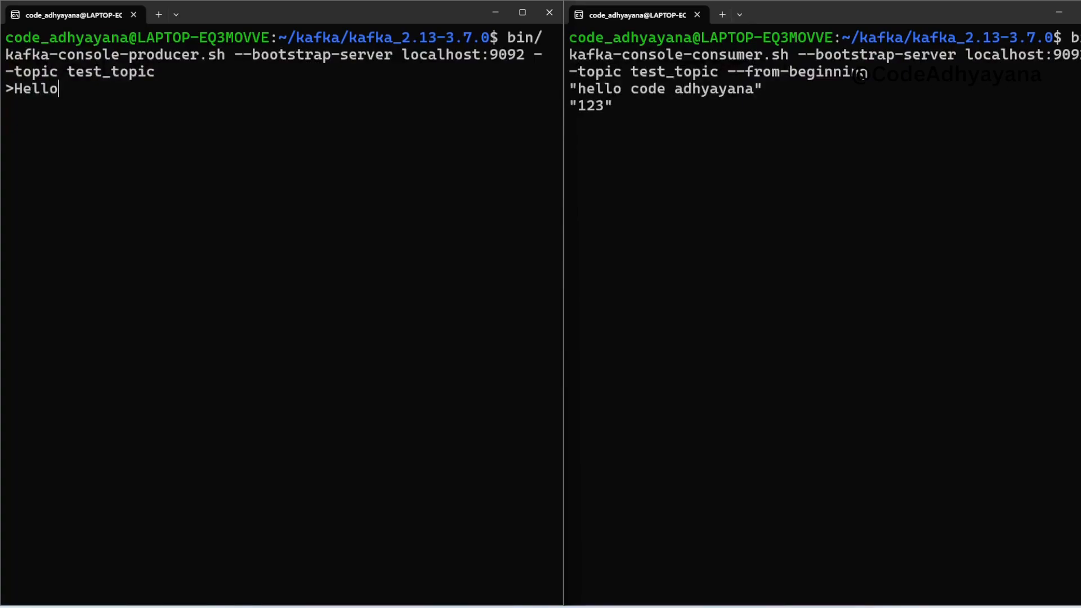
{"action": "type", "text": "Ev"}
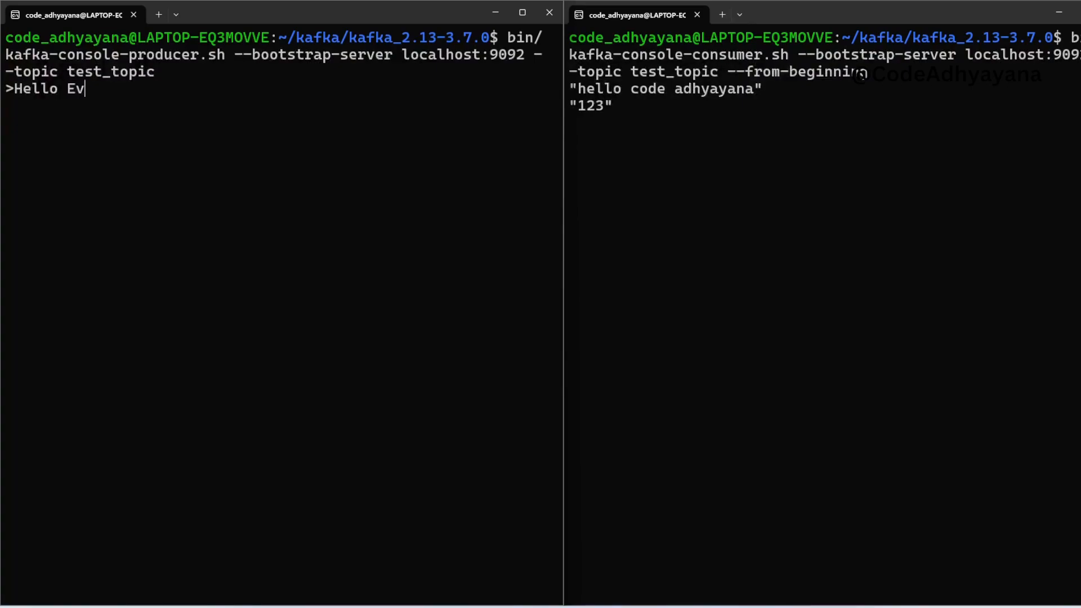
{"action": "type", "text": "eryone"}
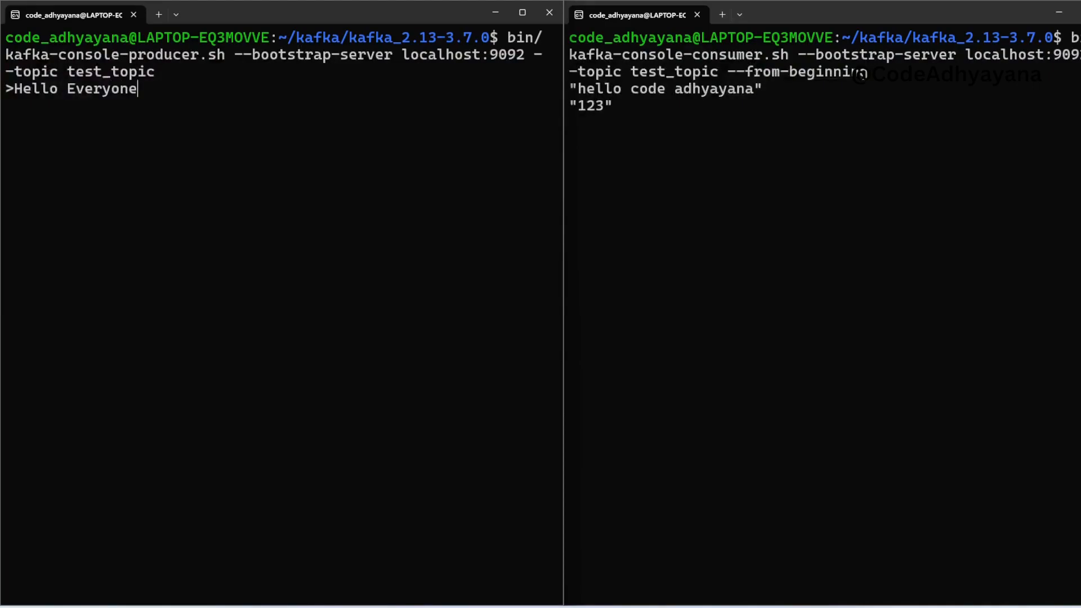
{"action": "key", "text": "Return"}
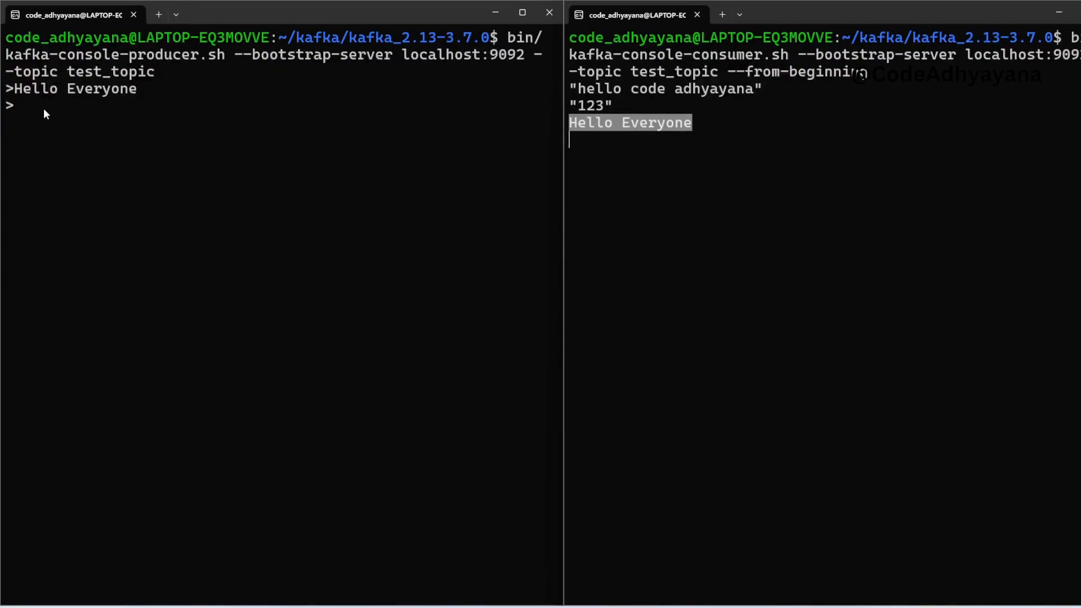
{"action": "type", "text": "1"}
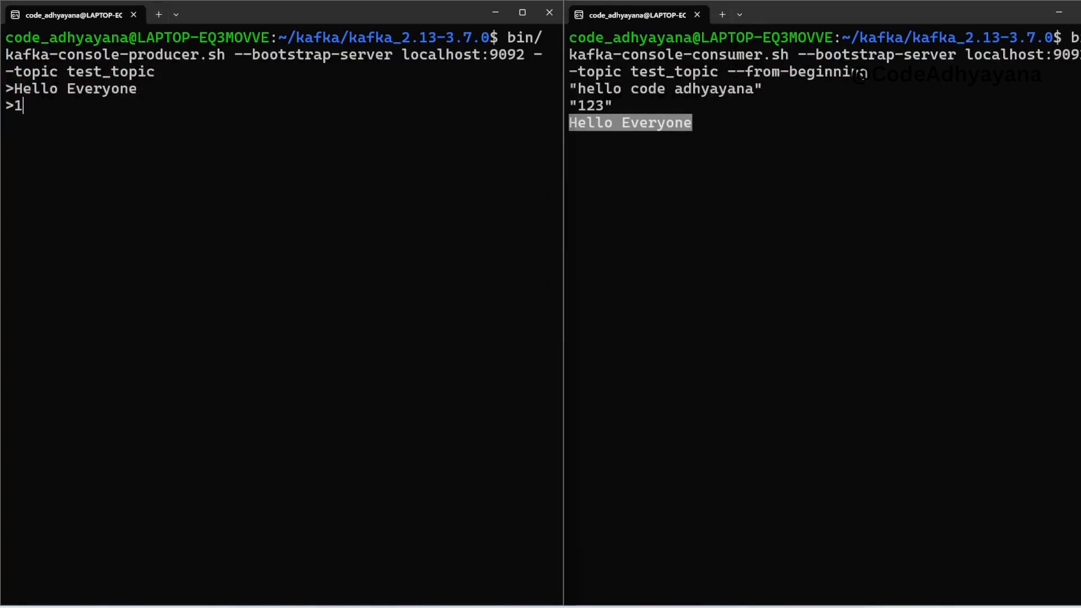
{"action": "type", "text": "2456"}
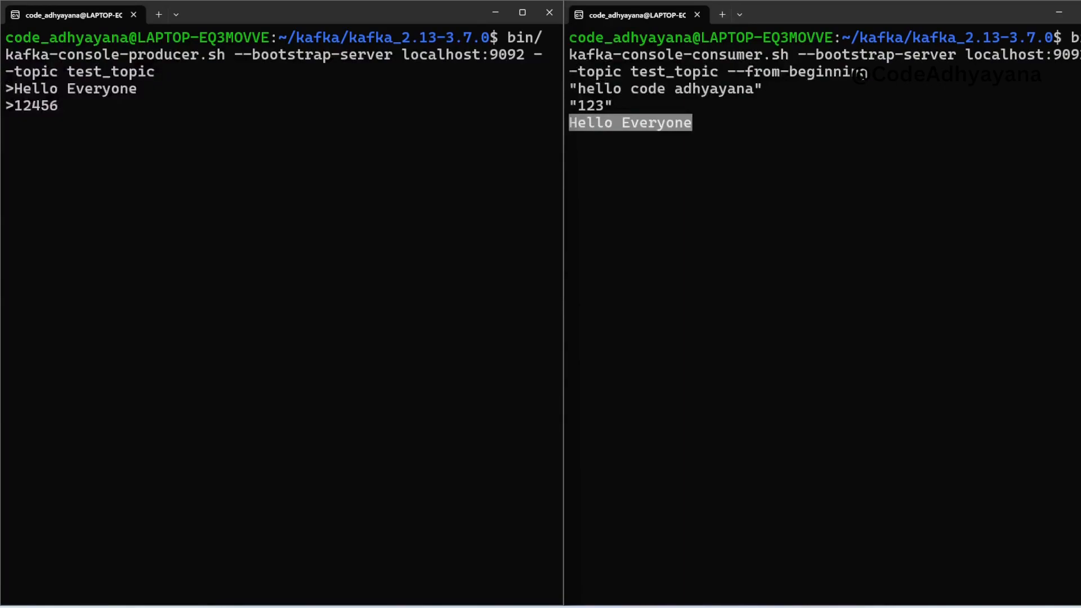
{"action": "key", "text": "Return"}
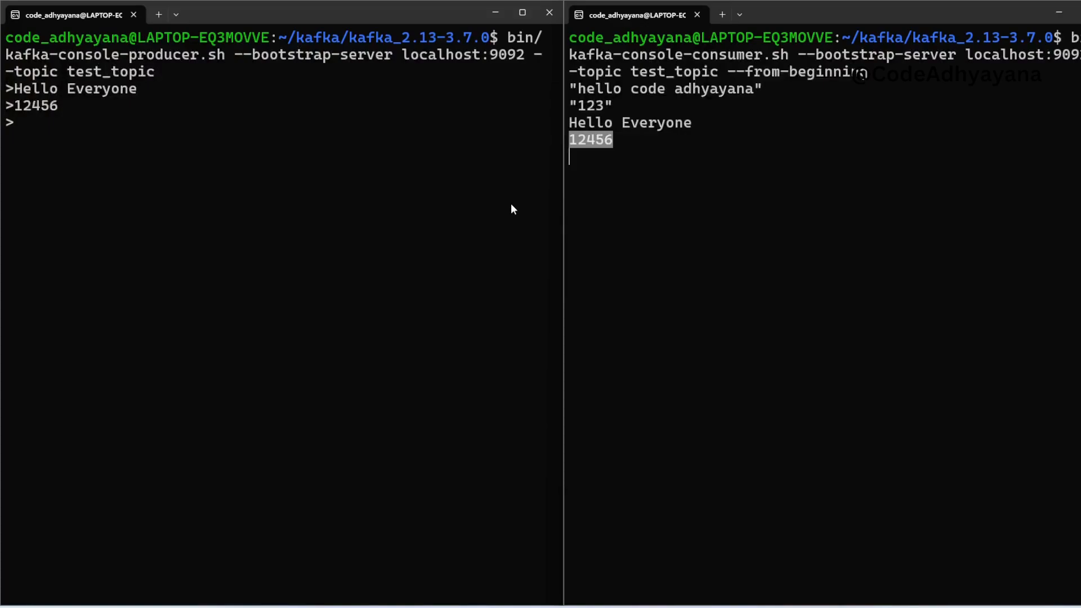
{"action": "mouse_move", "coordinate": [211, 171]}
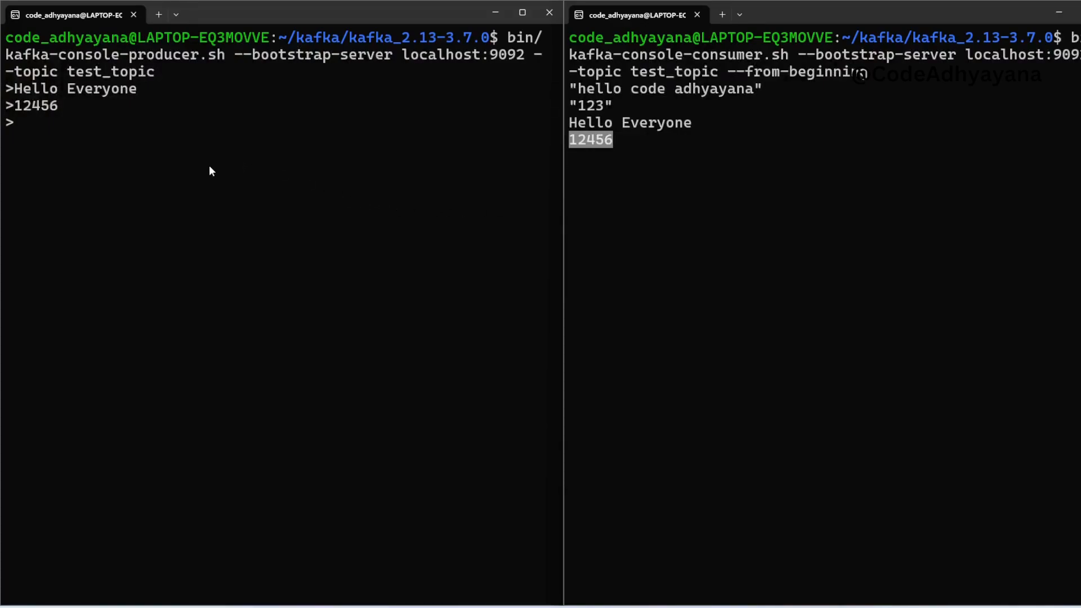
{"action": "mouse_move", "coordinate": [205, 175]}
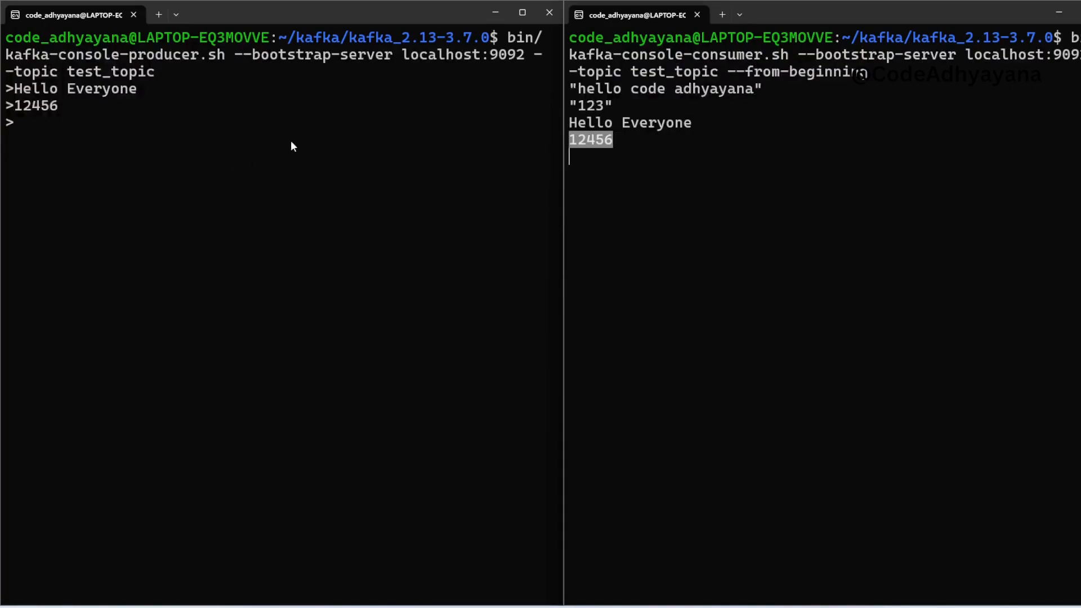
{"action": "mouse_move", "coordinate": [267, 115]}
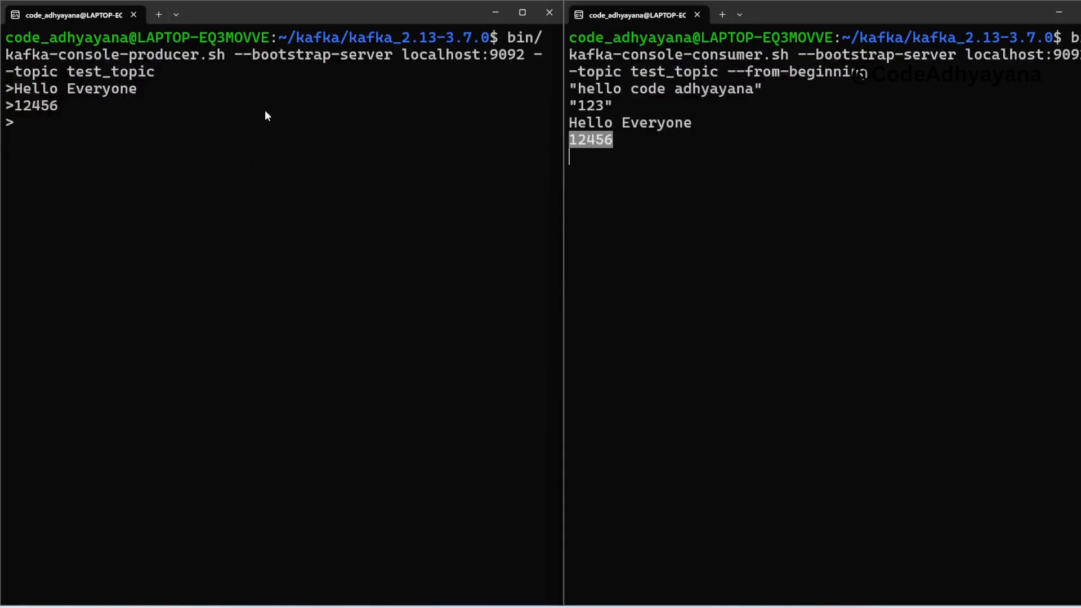